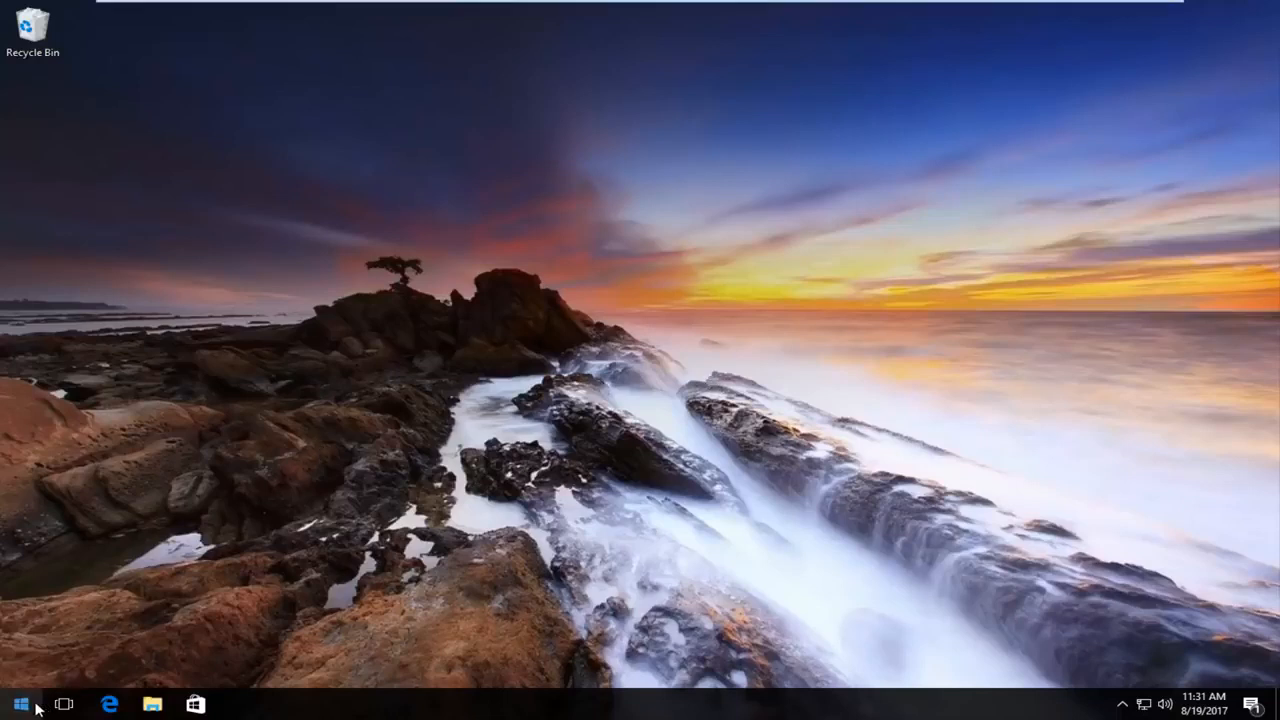
Step: Search the Start menu for 'services' and launch the Services desktop app
{"action": "left_click", "coordinate": [16, 704]}
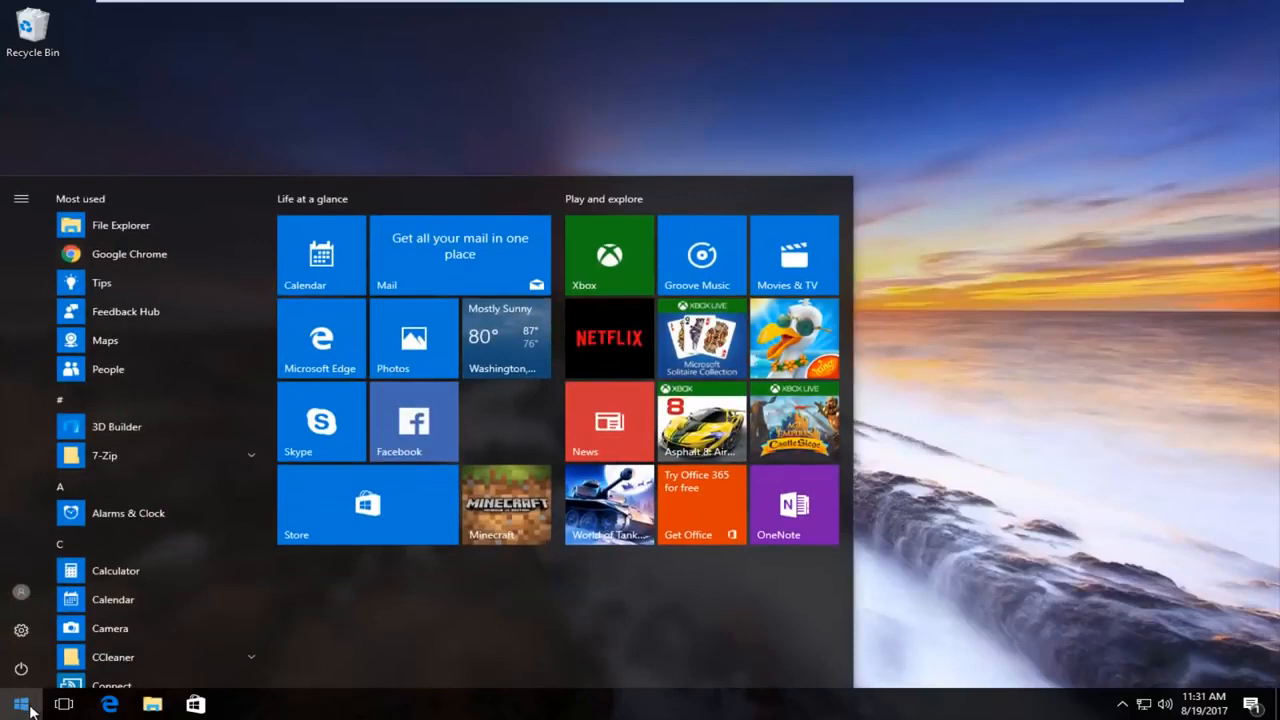
{"action": "type", "text": "services"}
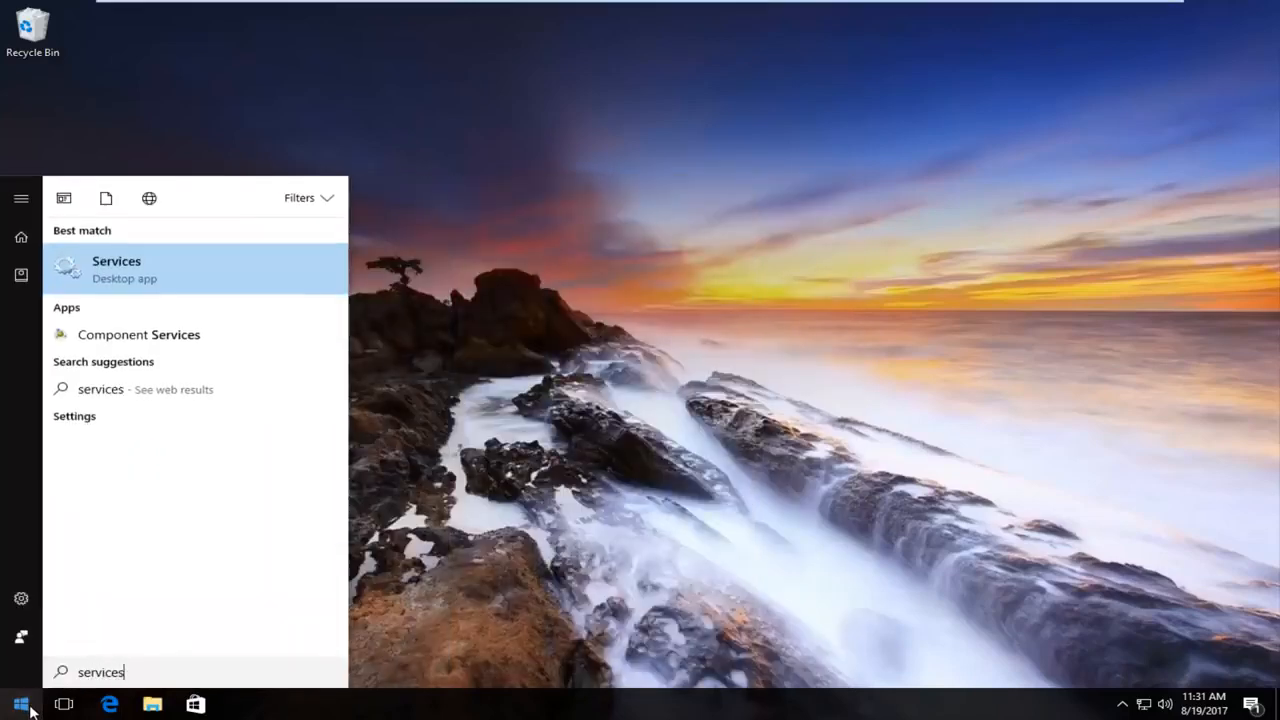
{"action": "mouse_move", "coordinate": [157, 294]}
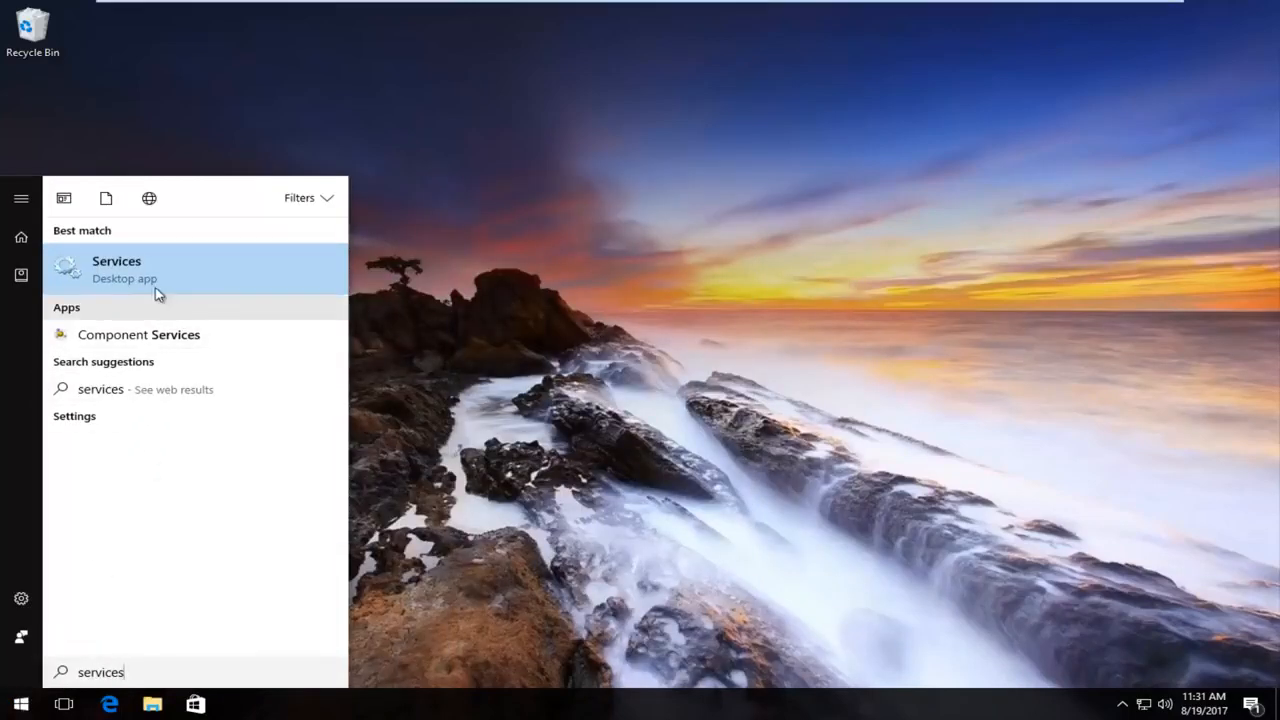
{"action": "left_click", "coordinate": [116, 268]}
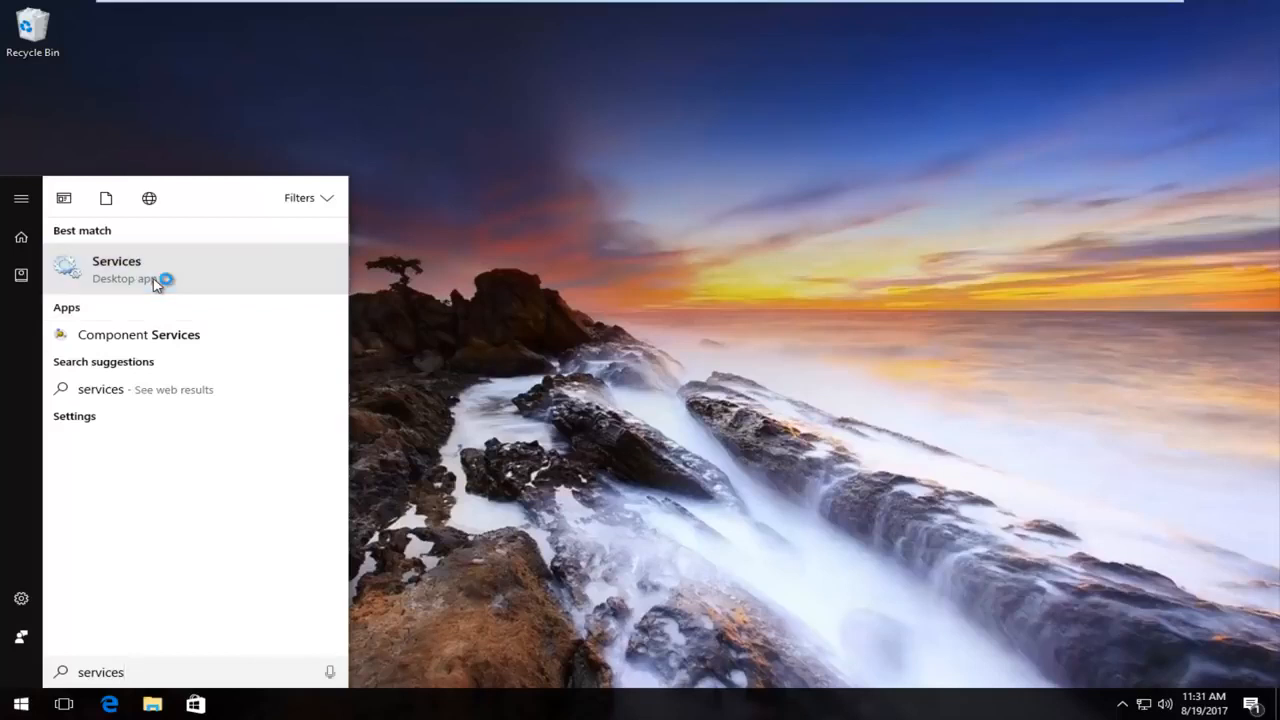
{"action": "left_click", "coordinate": [116, 268]}
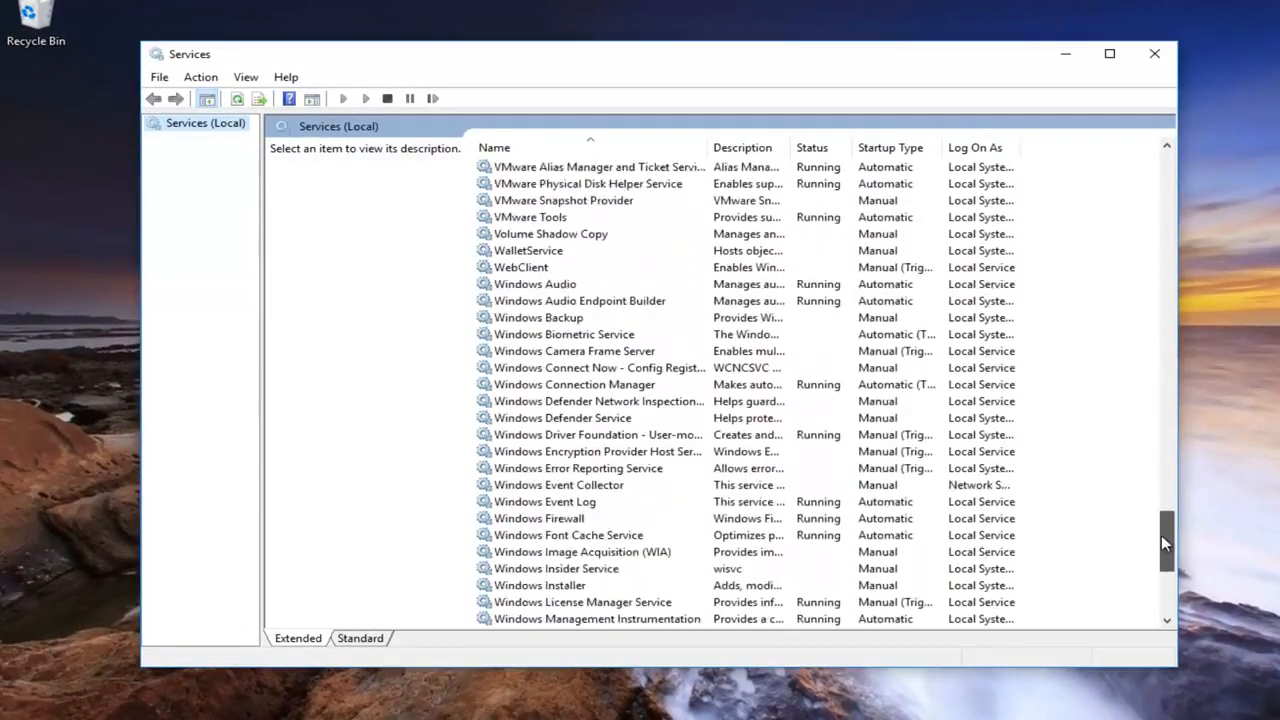
Step: Stop the Windows Update service from its Properties dialog, then close the dialog
{"action": "scroll", "scroll_direction": "down", "scroll_amount": 3}
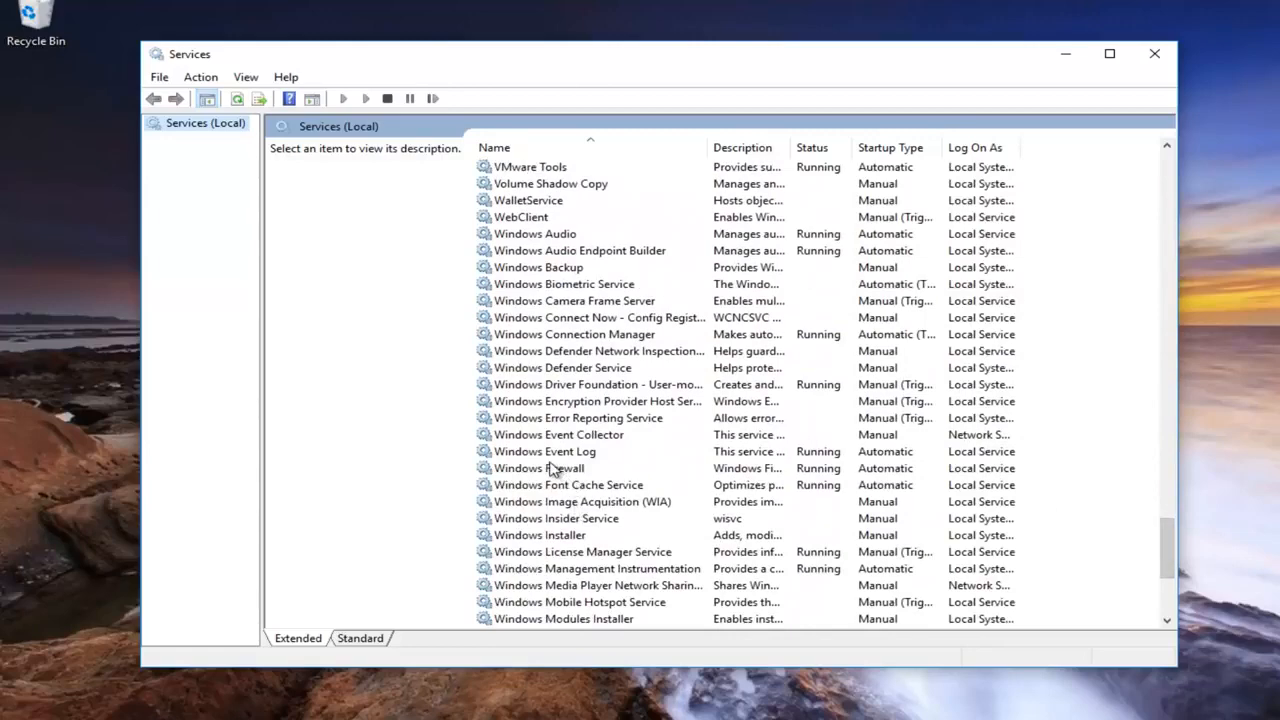
{"action": "scroll", "scroll_direction": "down", "scroll_amount": 3}
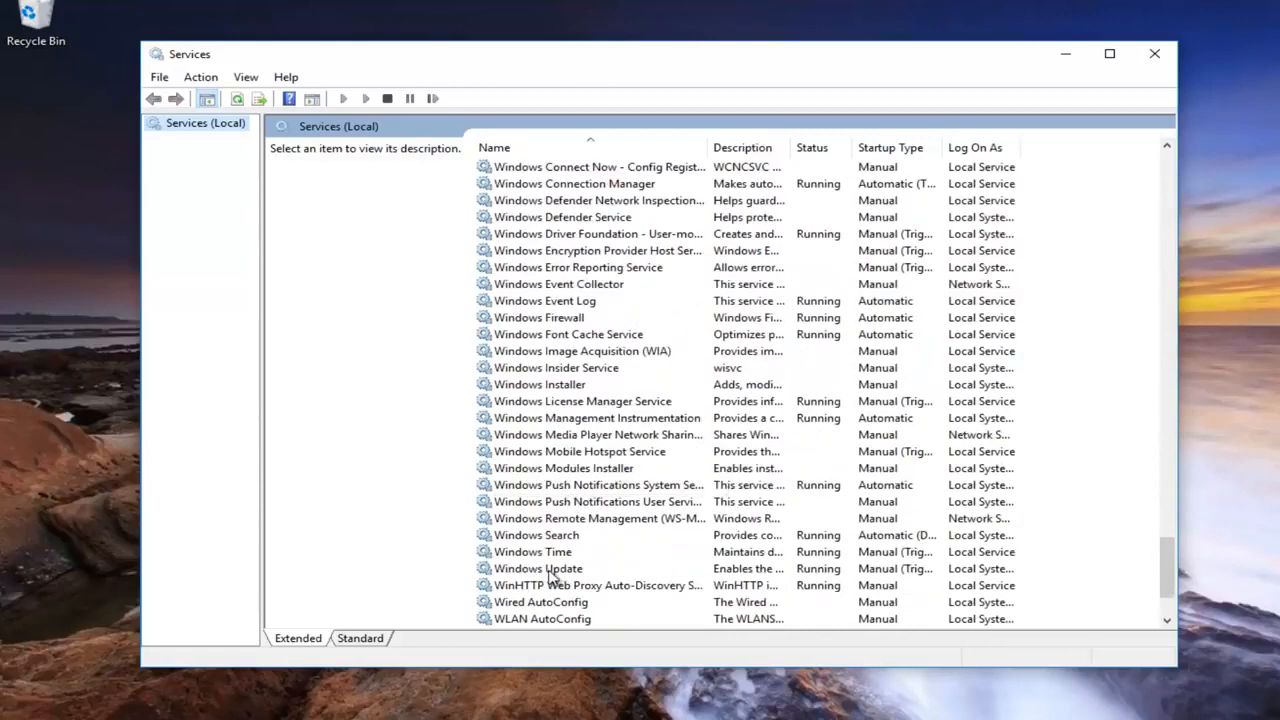
{"action": "right_click", "coordinate": [537, 568]}
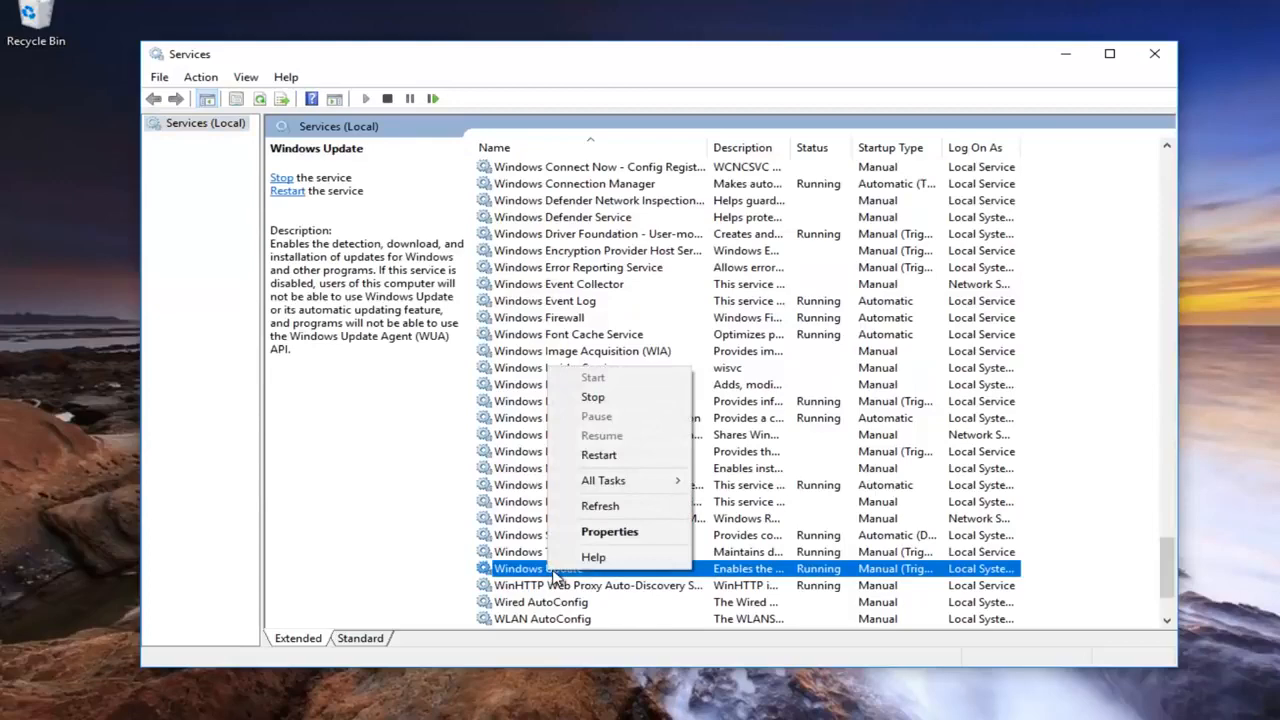
{"action": "left_click", "coordinate": [609, 531]}
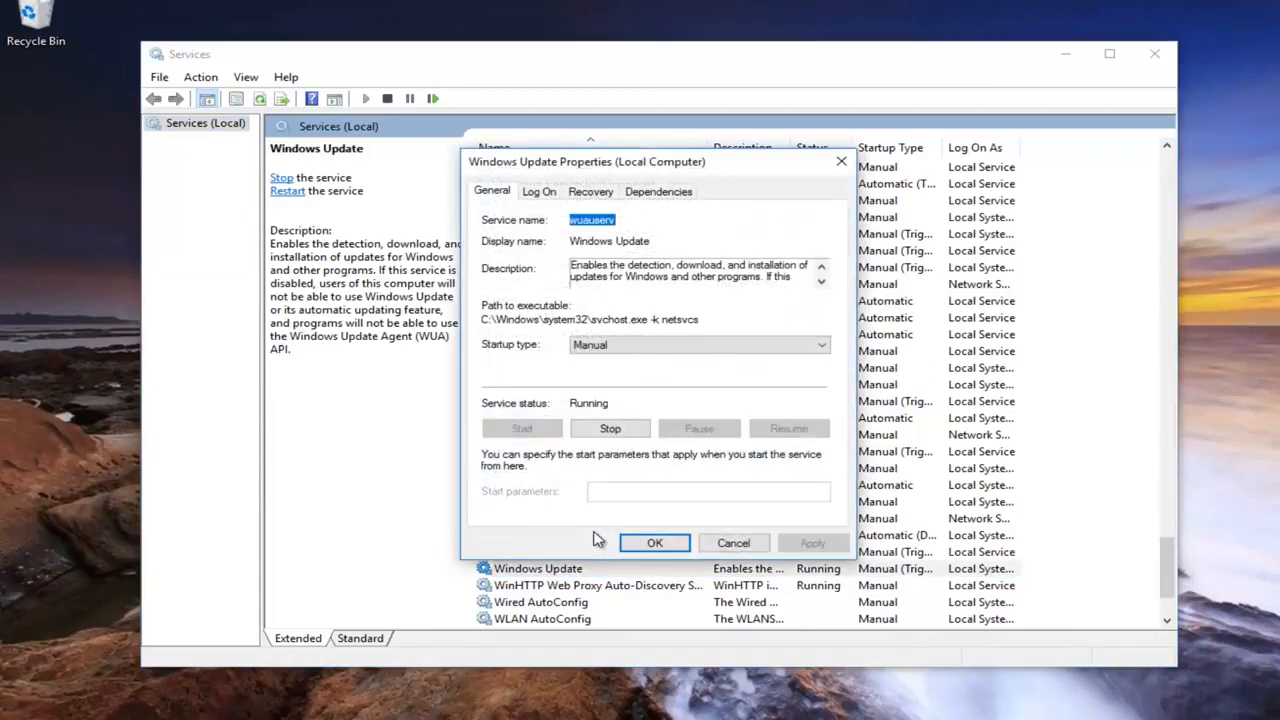
{"action": "mouse_move", "coordinate": [497, 412]}
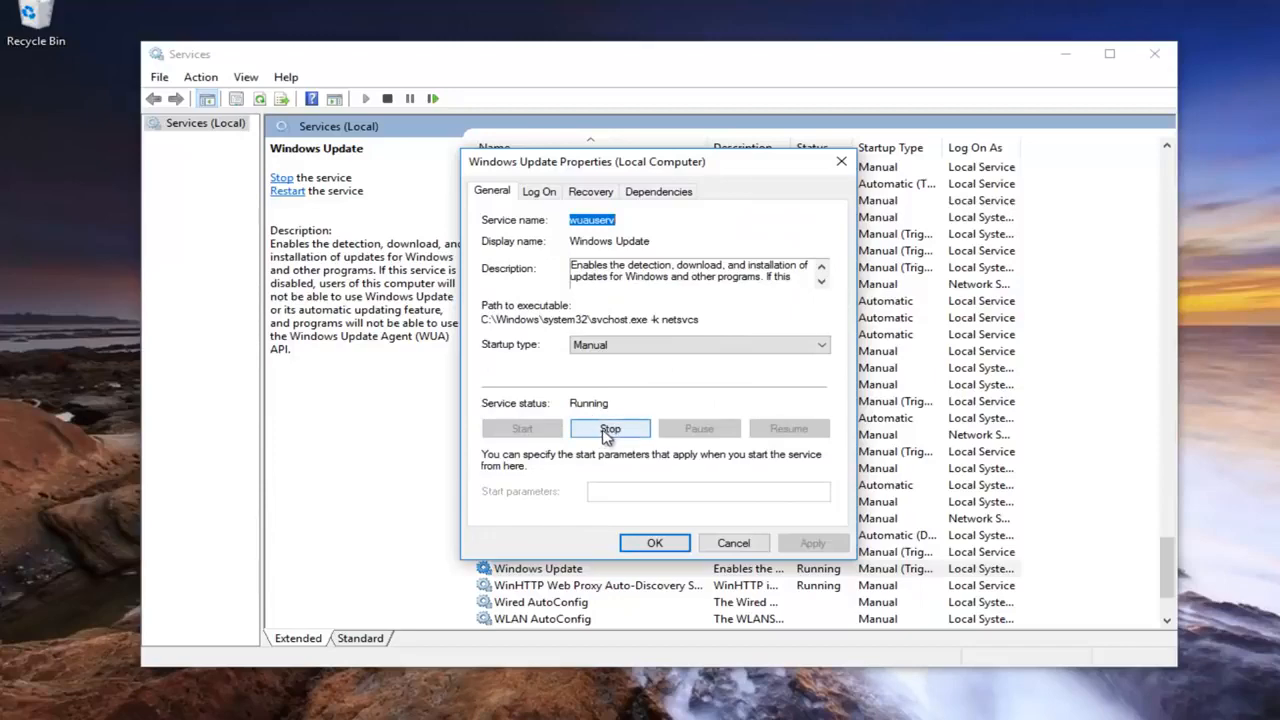
{"action": "left_click", "coordinate": [610, 428]}
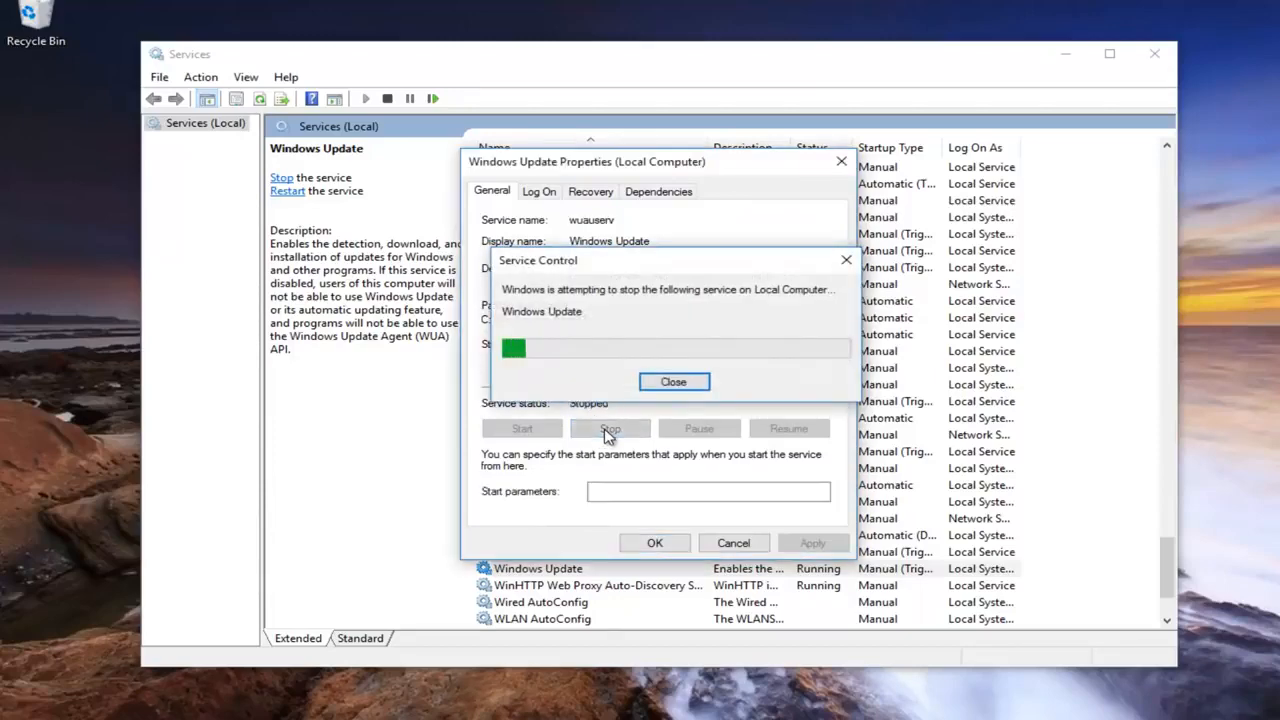
{"action": "left_click", "coordinate": [673, 381]}
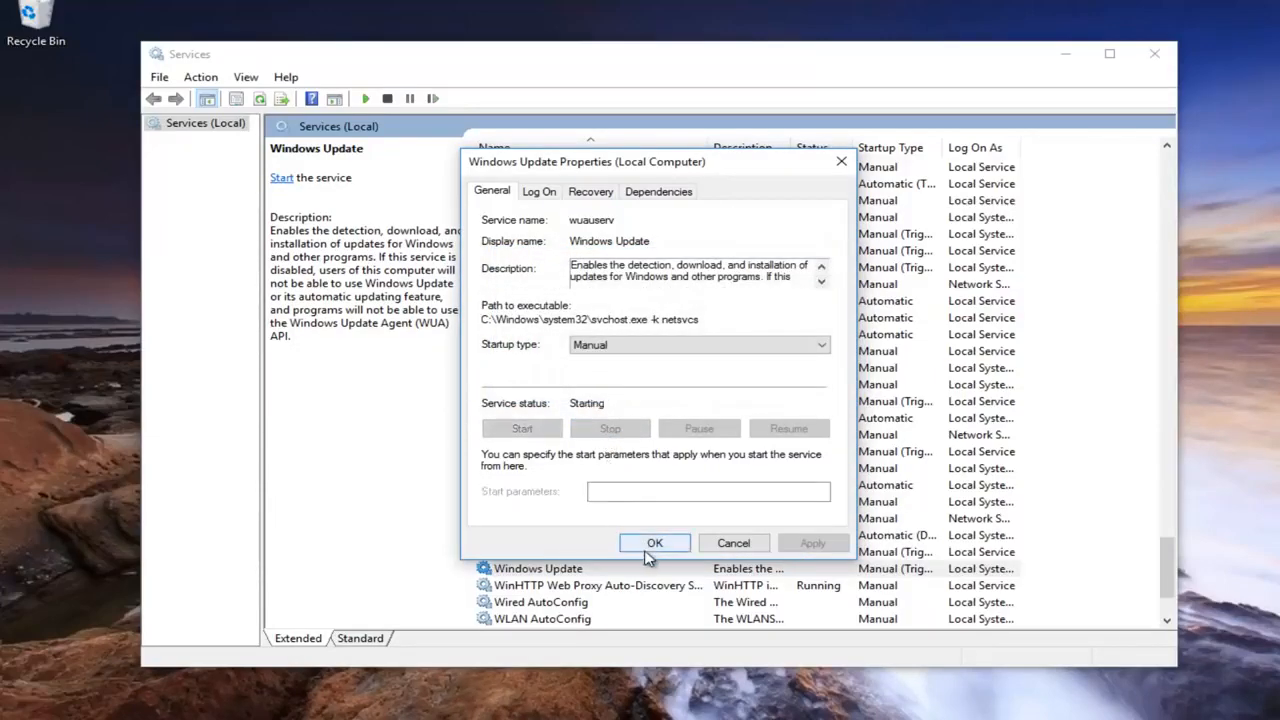
{"action": "left_click", "coordinate": [654, 542]}
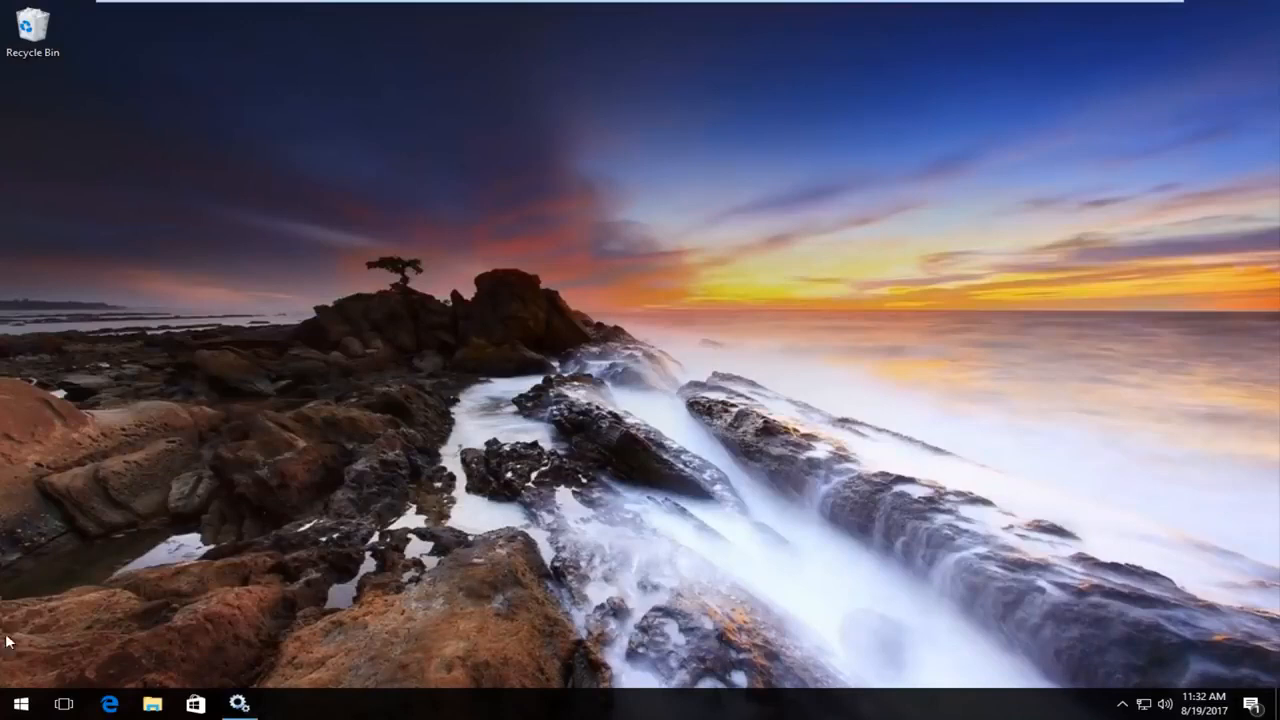
Step: Search the Start menu for 'file explore' and launch File Explorer
{"action": "left_click", "coordinate": [20, 704]}
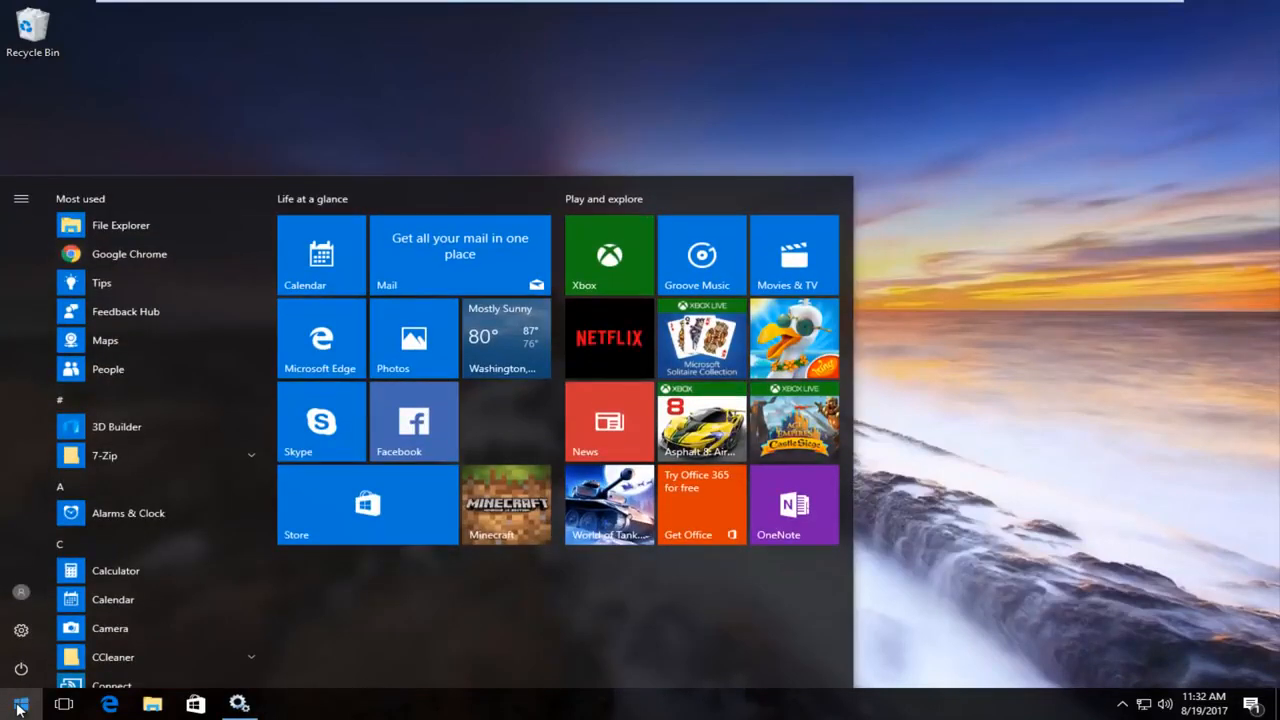
{"action": "type", "text": "file explorer"}
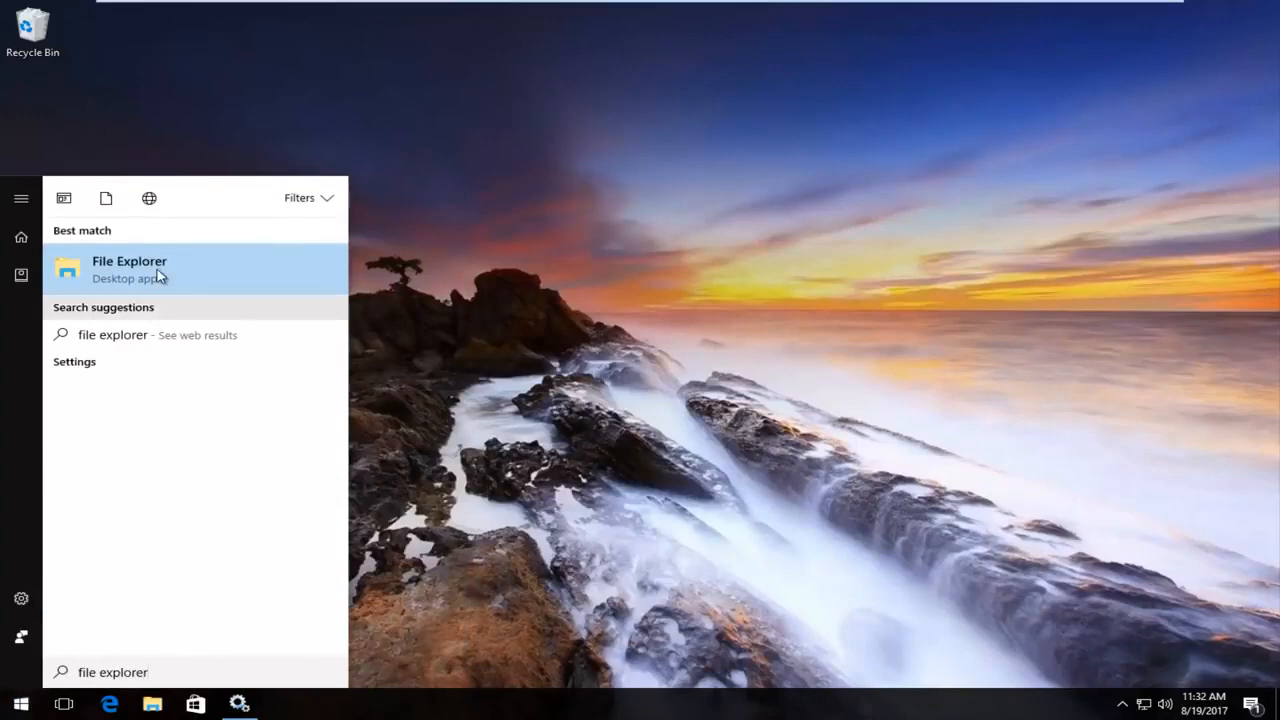
{"action": "left_click", "coordinate": [129, 268]}
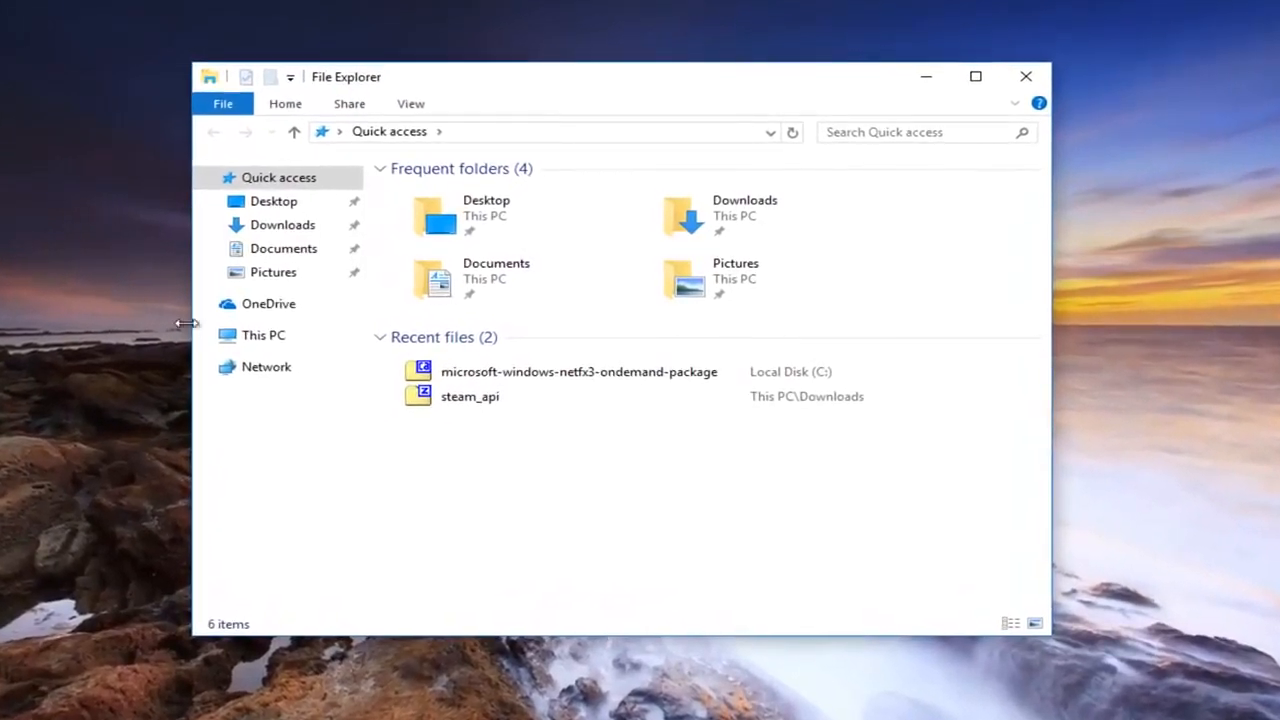
Step: Navigate through Local Disk (C:) and Windows to SoftwareDistribution\Download
{"action": "left_click", "coordinate": [263, 335]}
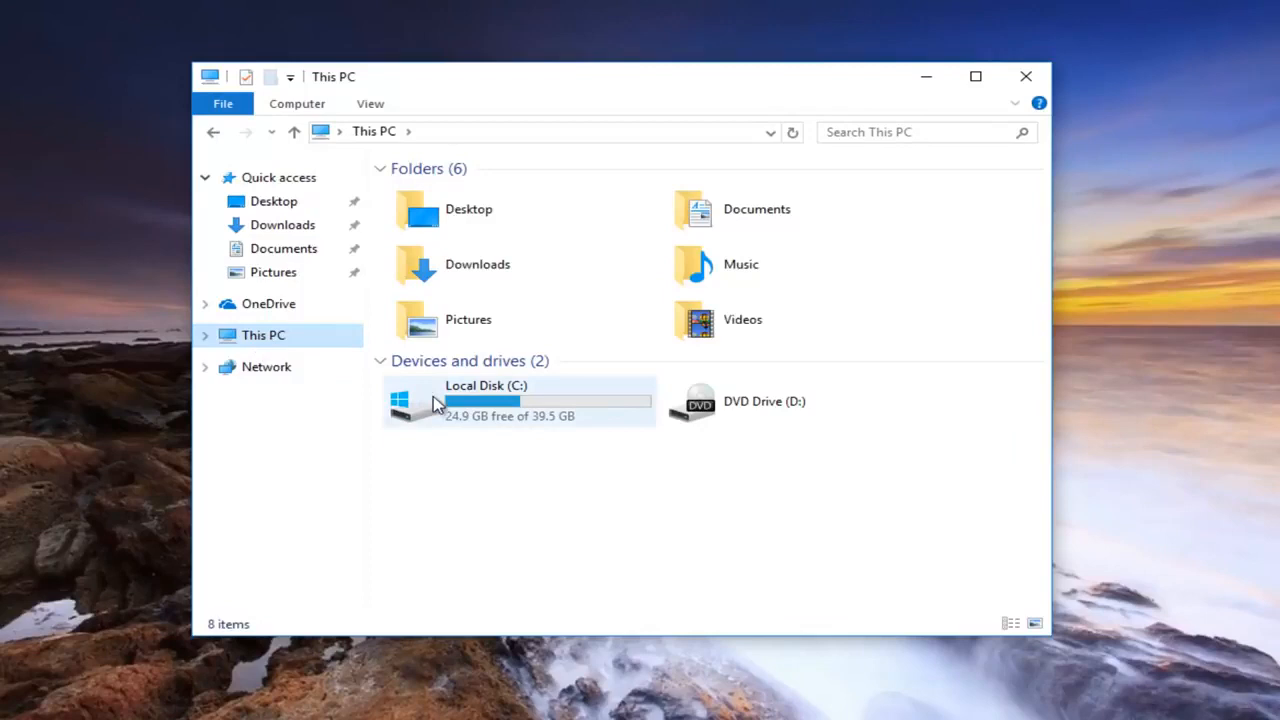
{"action": "double_click", "coordinate": [485, 401]}
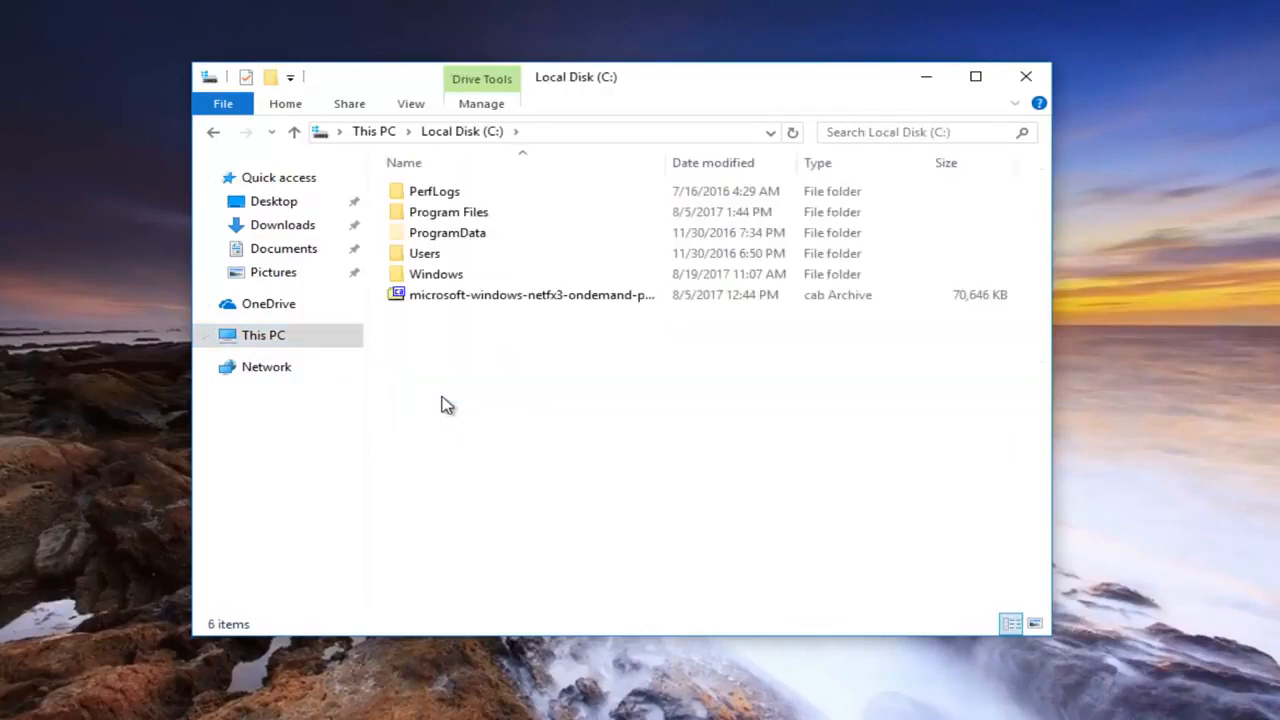
{"action": "double_click", "coordinate": [435, 273]}
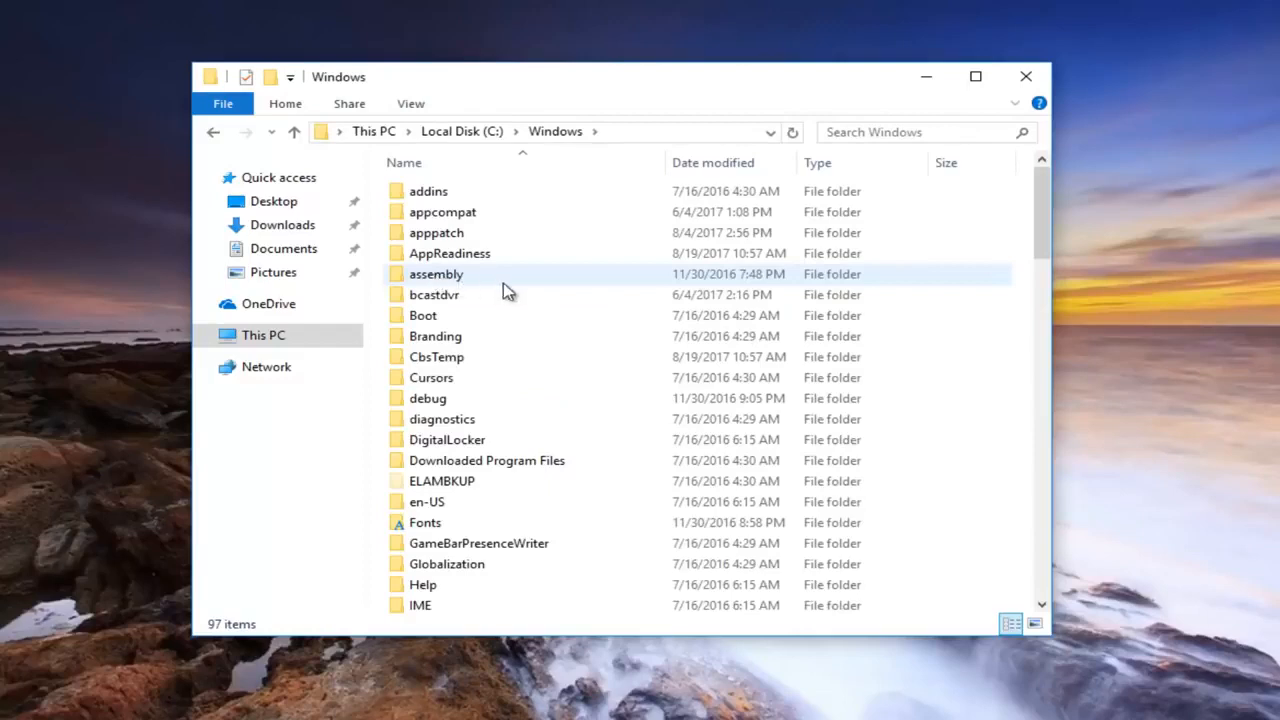
{"action": "scroll", "scroll_direction": "down", "scroll_amount": 3}
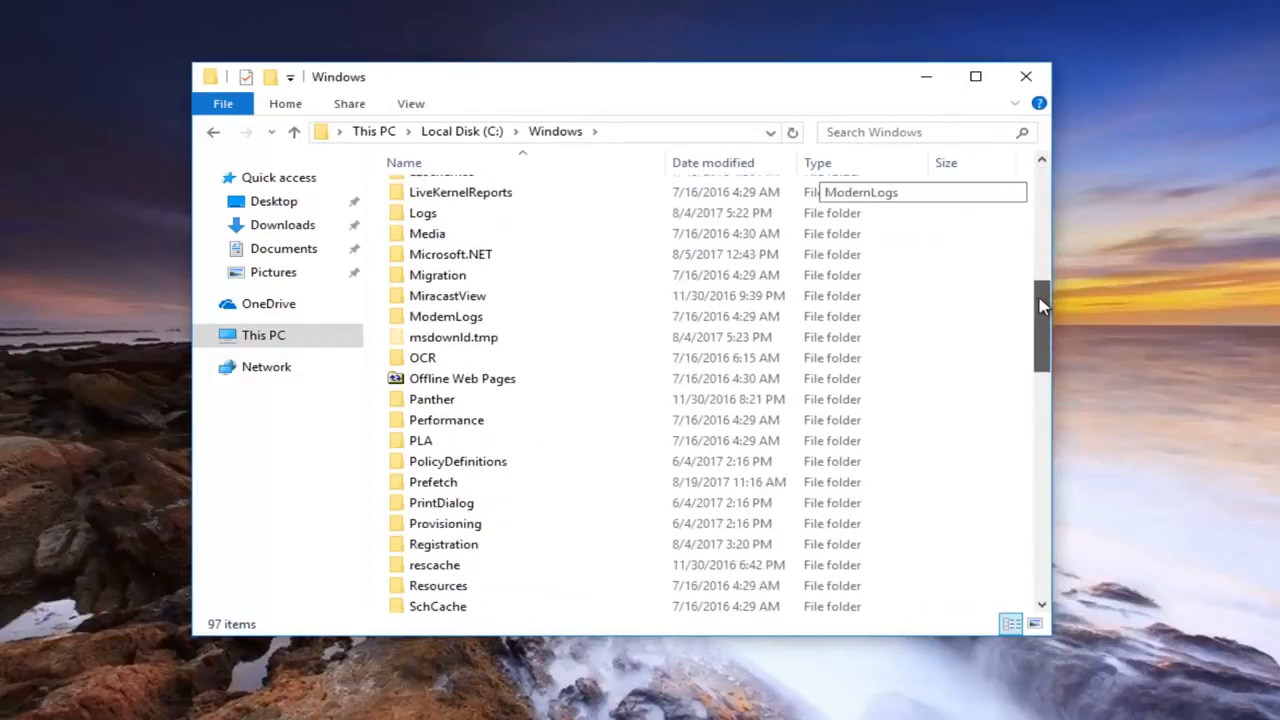
{"action": "scroll", "scroll_direction": "down", "scroll_amount": 3}
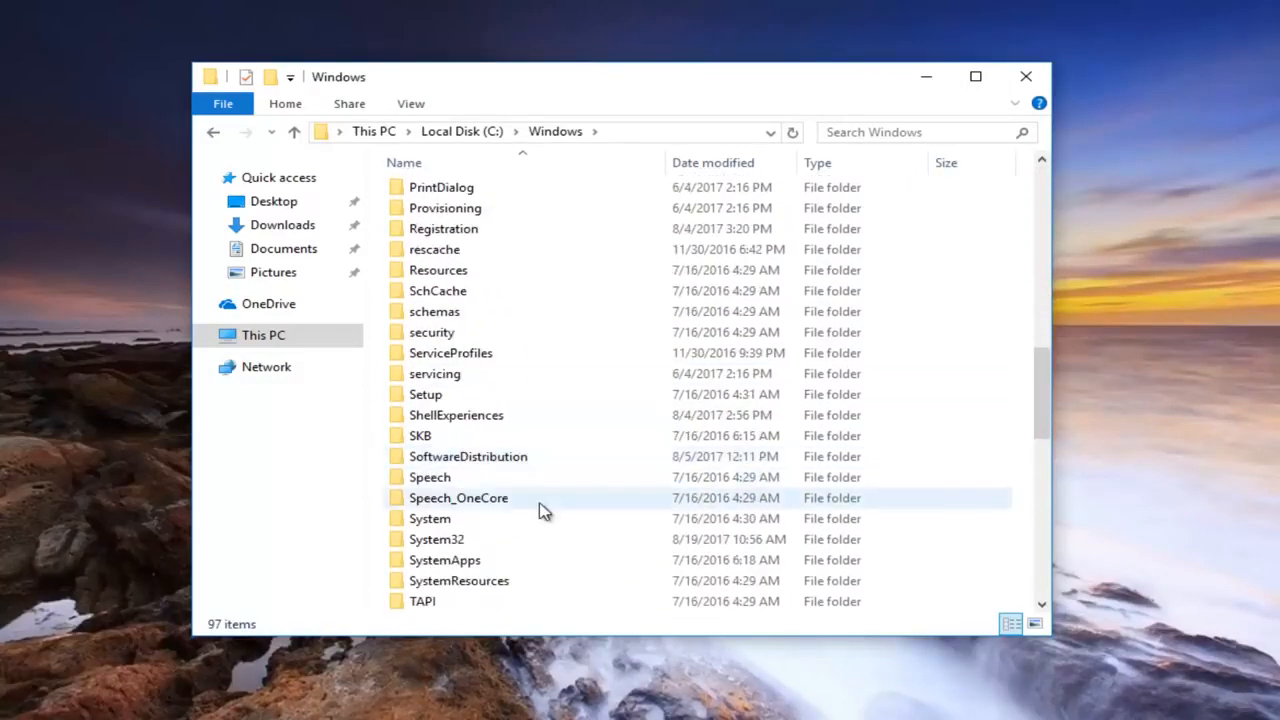
{"action": "double_click", "coordinate": [467, 456]}
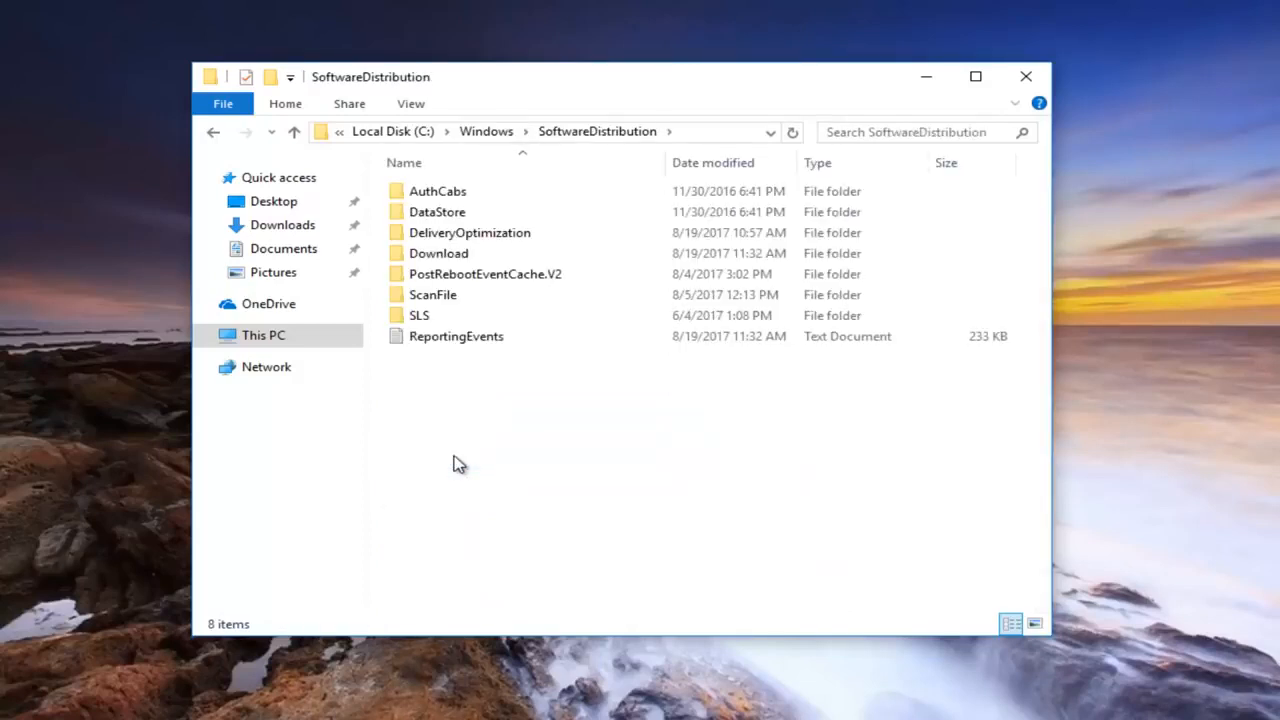
{"action": "double_click", "coordinate": [438, 253]}
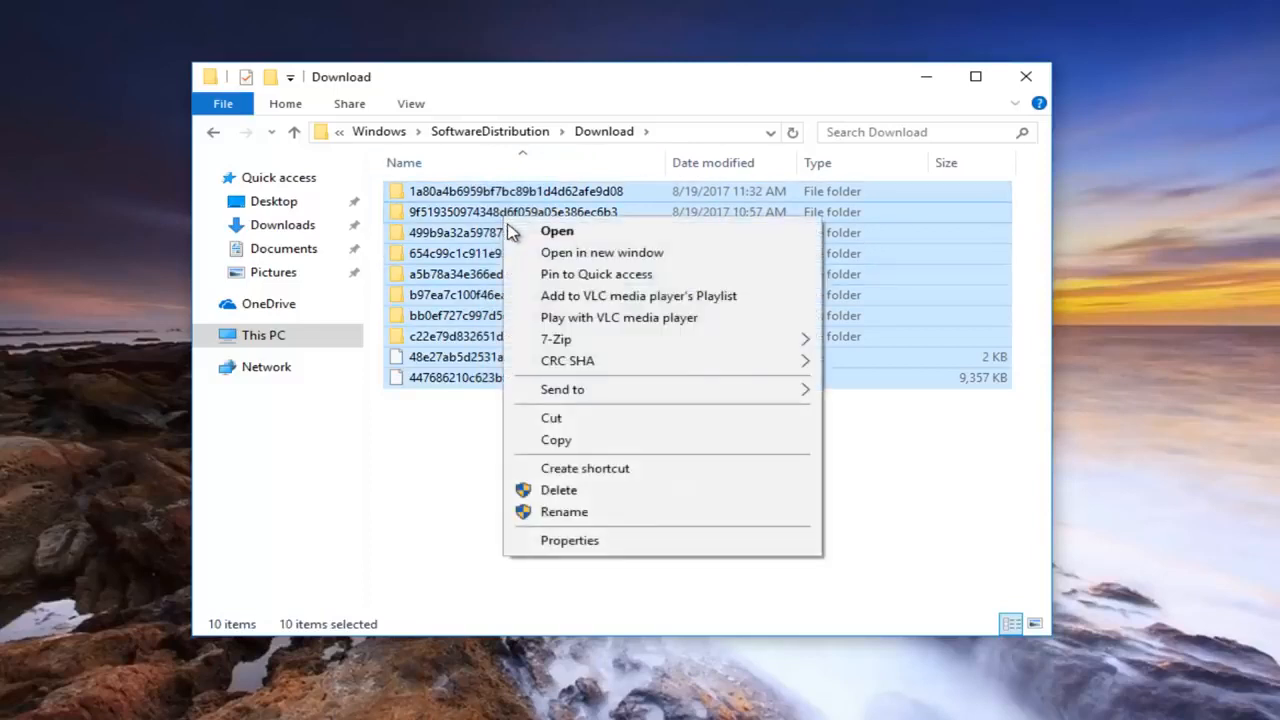
Step: Delete all ten selected items from the Download folder
{"action": "left_click", "coordinate": [558, 489]}
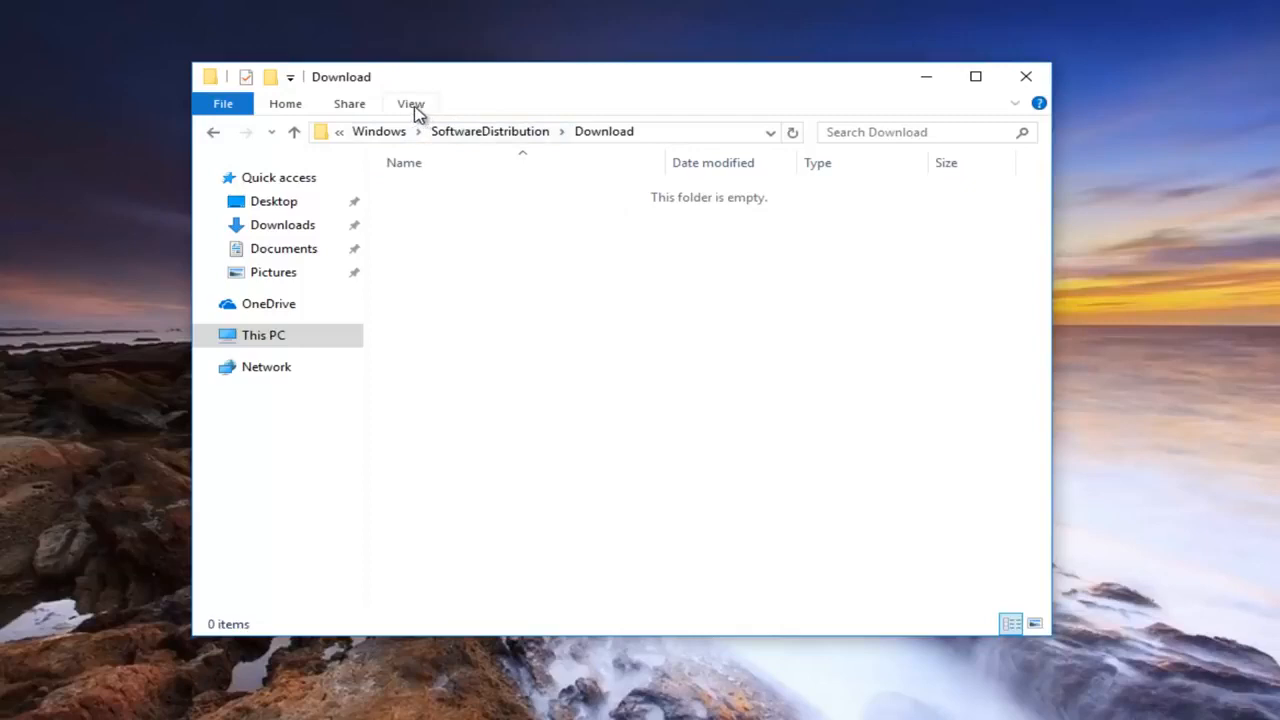
Step: Enable 'Show hidden files, folders, and drives' in Folder Options and apply it
{"action": "left_click", "coordinate": [410, 103]}
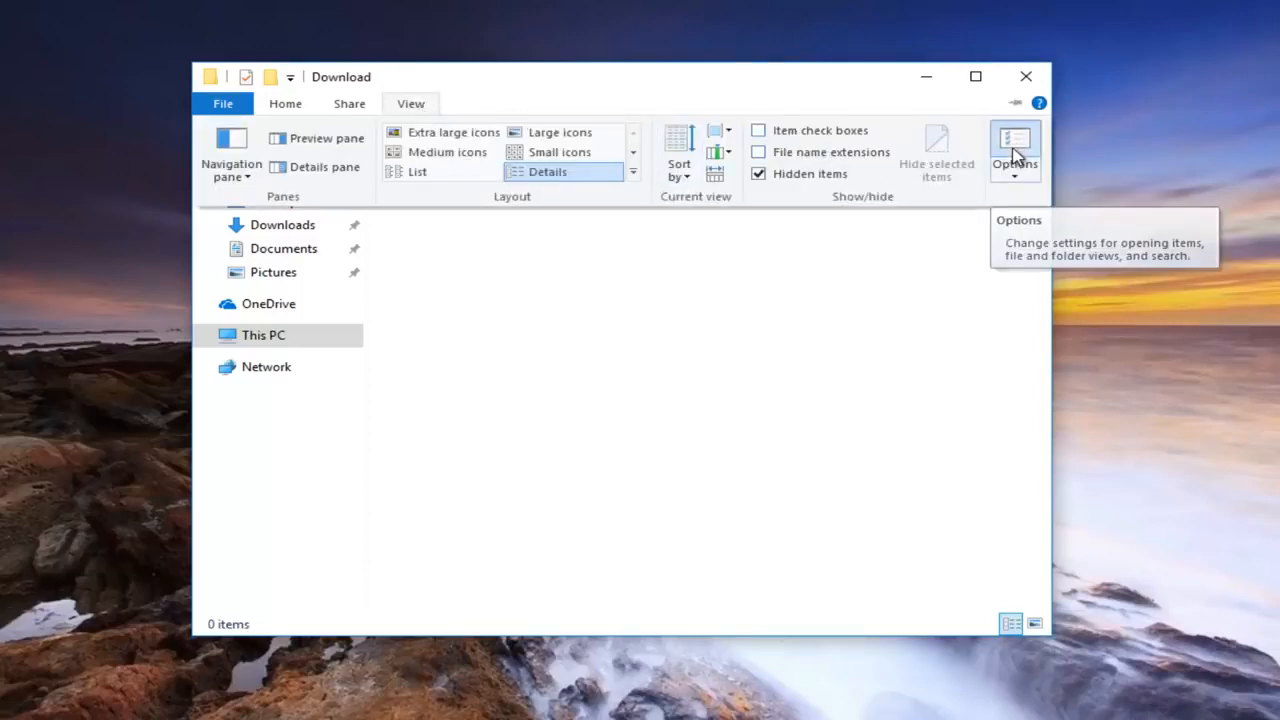
{"action": "left_click", "coordinate": [1015, 150]}
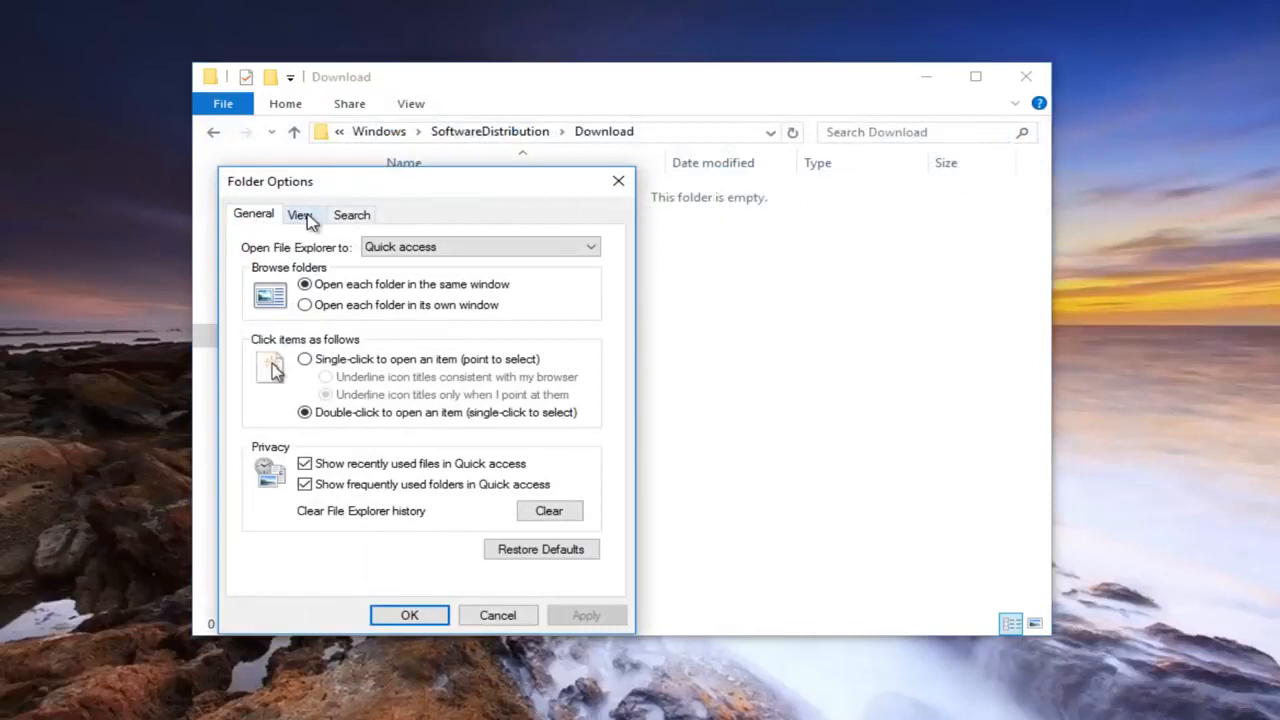
{"action": "left_click", "coordinate": [300, 214]}
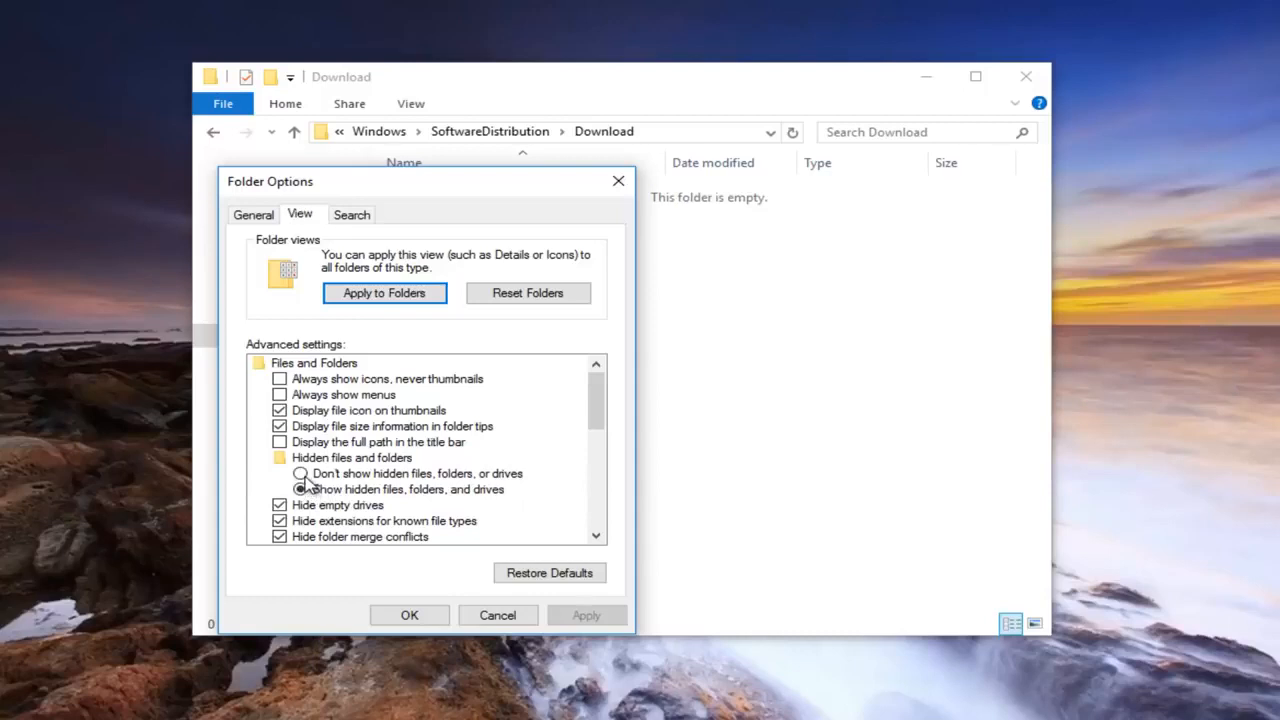
{"action": "left_click", "coordinate": [300, 473]}
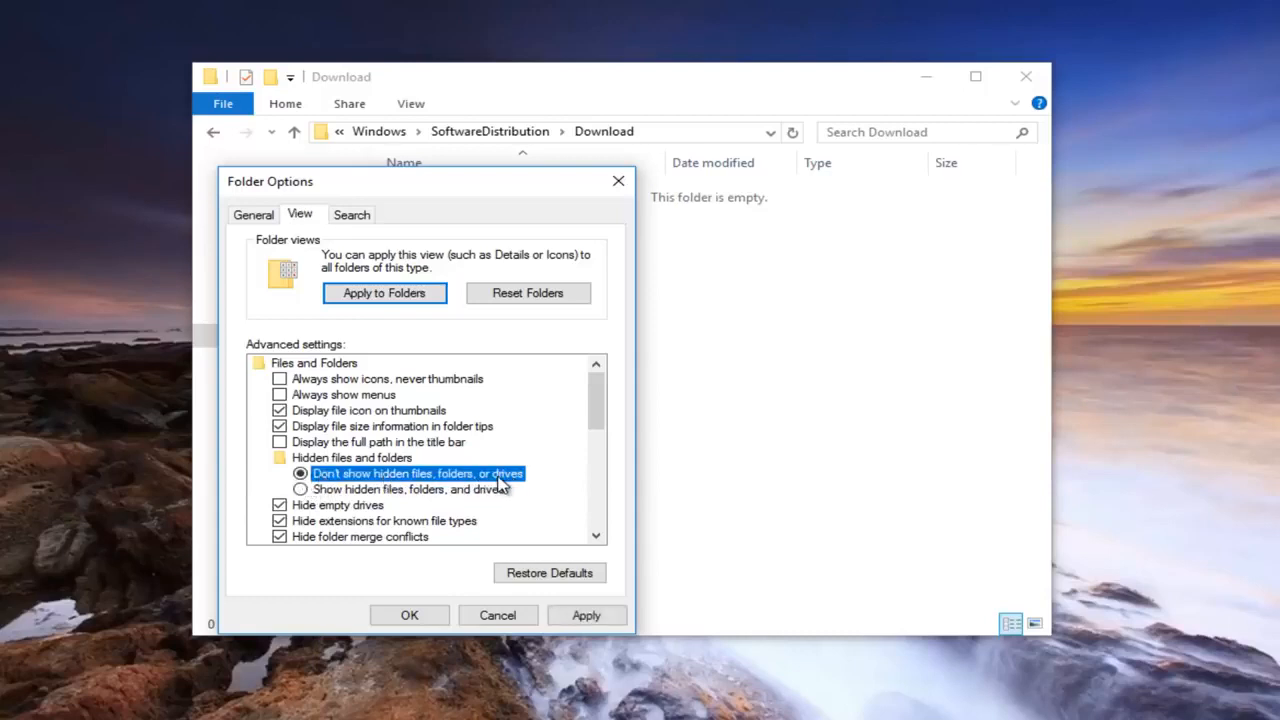
{"action": "left_click", "coordinate": [300, 489]}
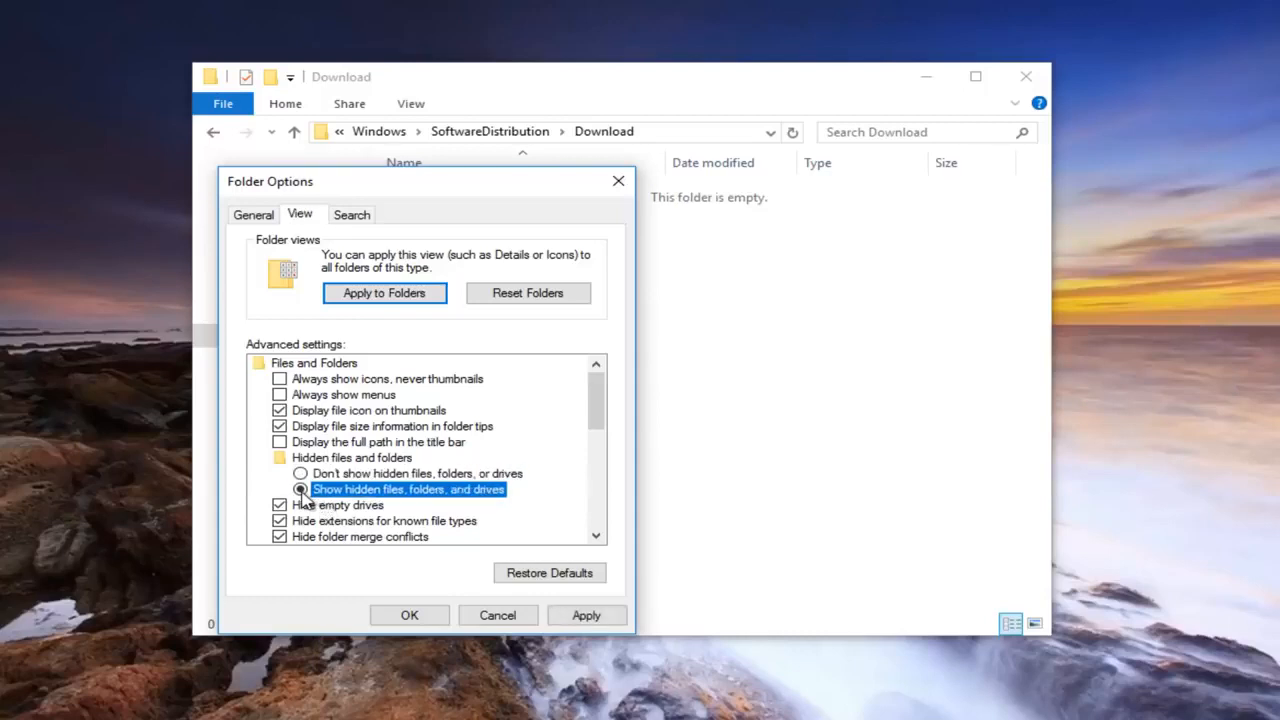
{"action": "left_click", "coordinate": [300, 489]}
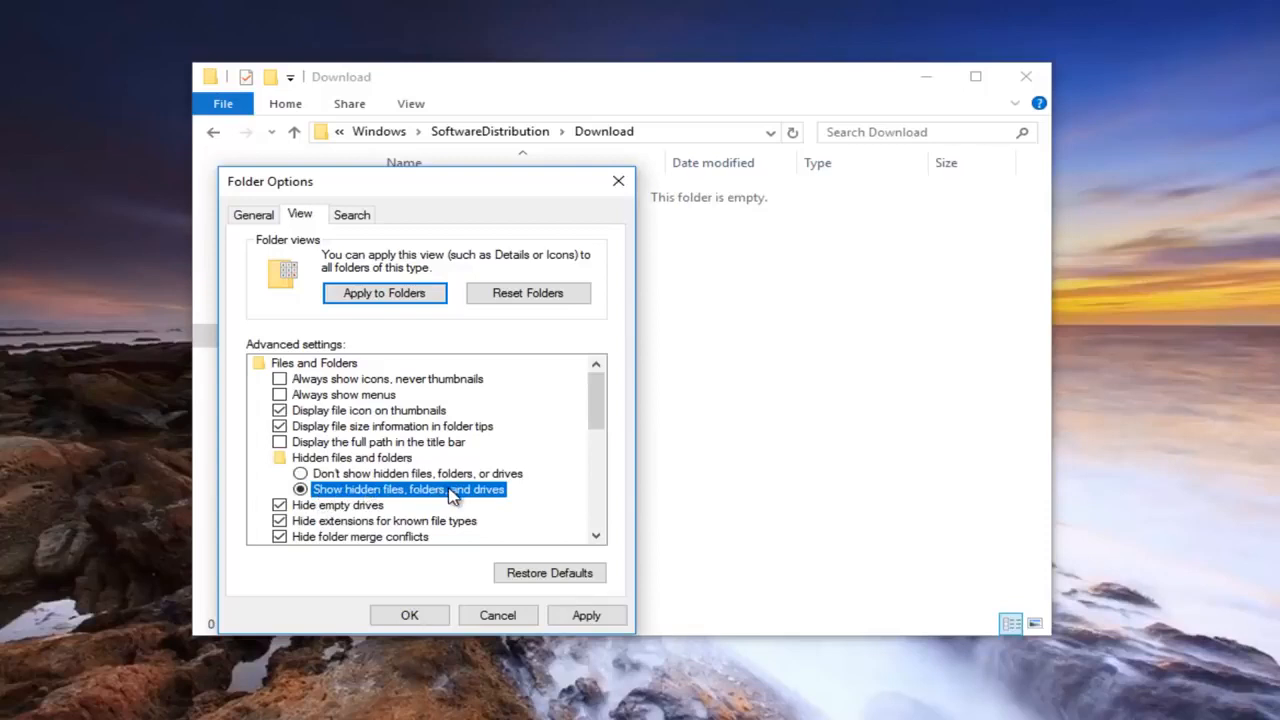
{"action": "left_click", "coordinate": [409, 615]}
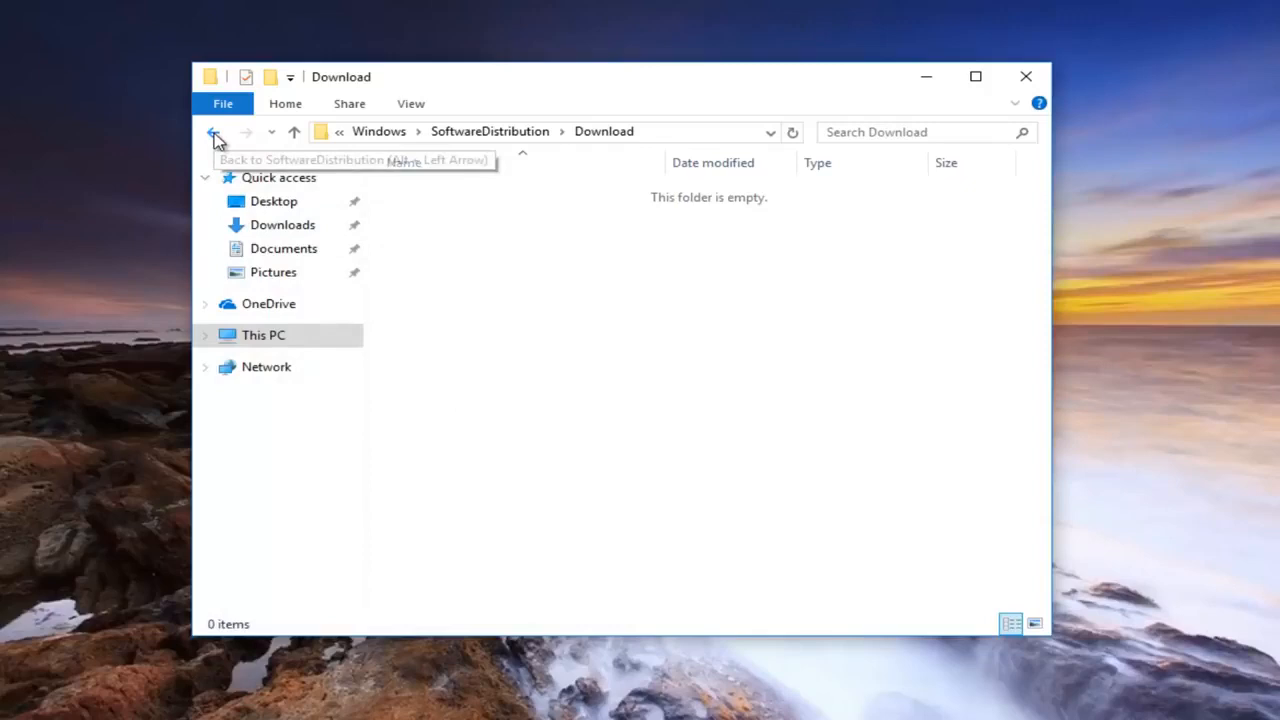
Step: Recheck the hidden-files option and reopen the Download folder from SoftwareDistribution
{"action": "left_click", "coordinate": [213, 131]}
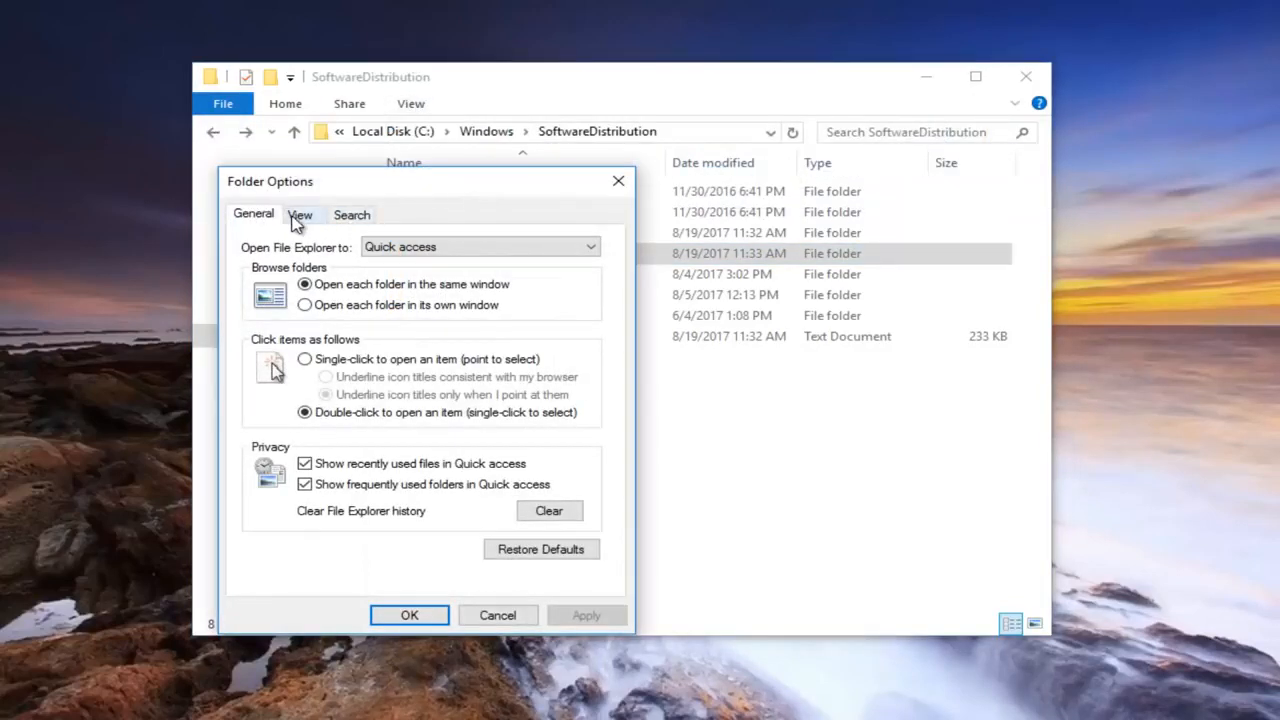
{"action": "left_click", "coordinate": [300, 214]}
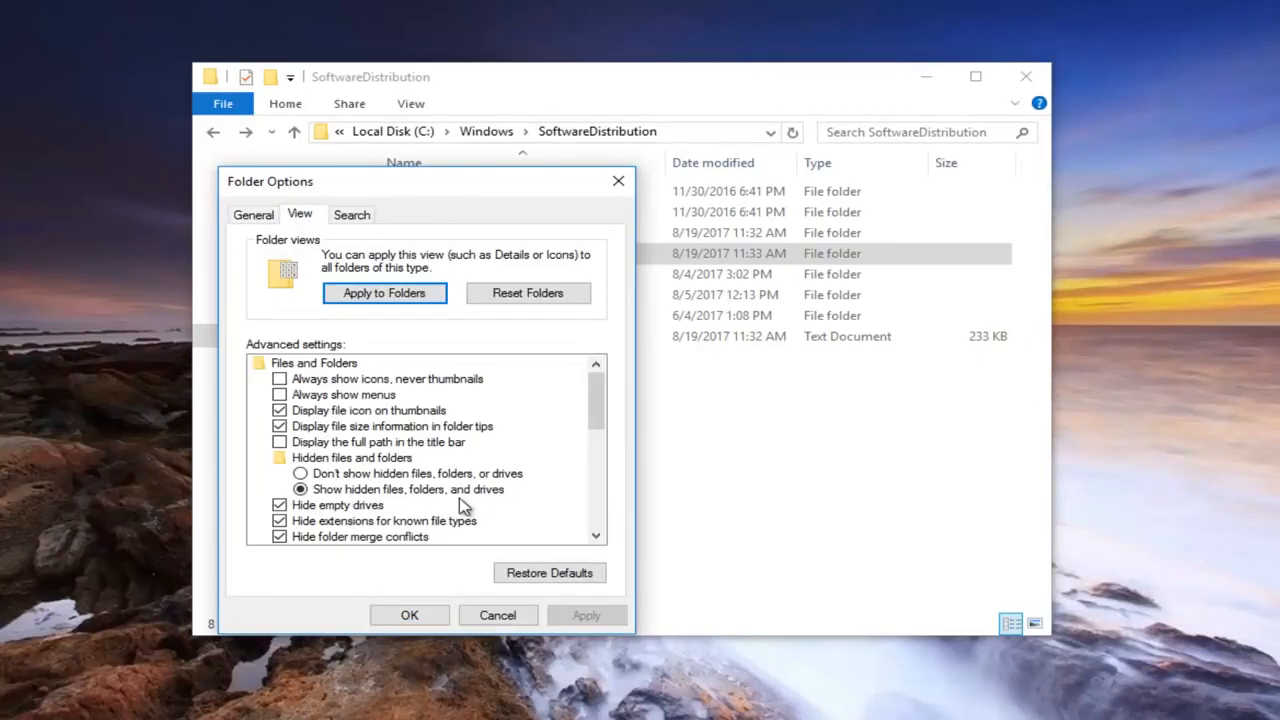
{"action": "left_click", "coordinate": [409, 614]}
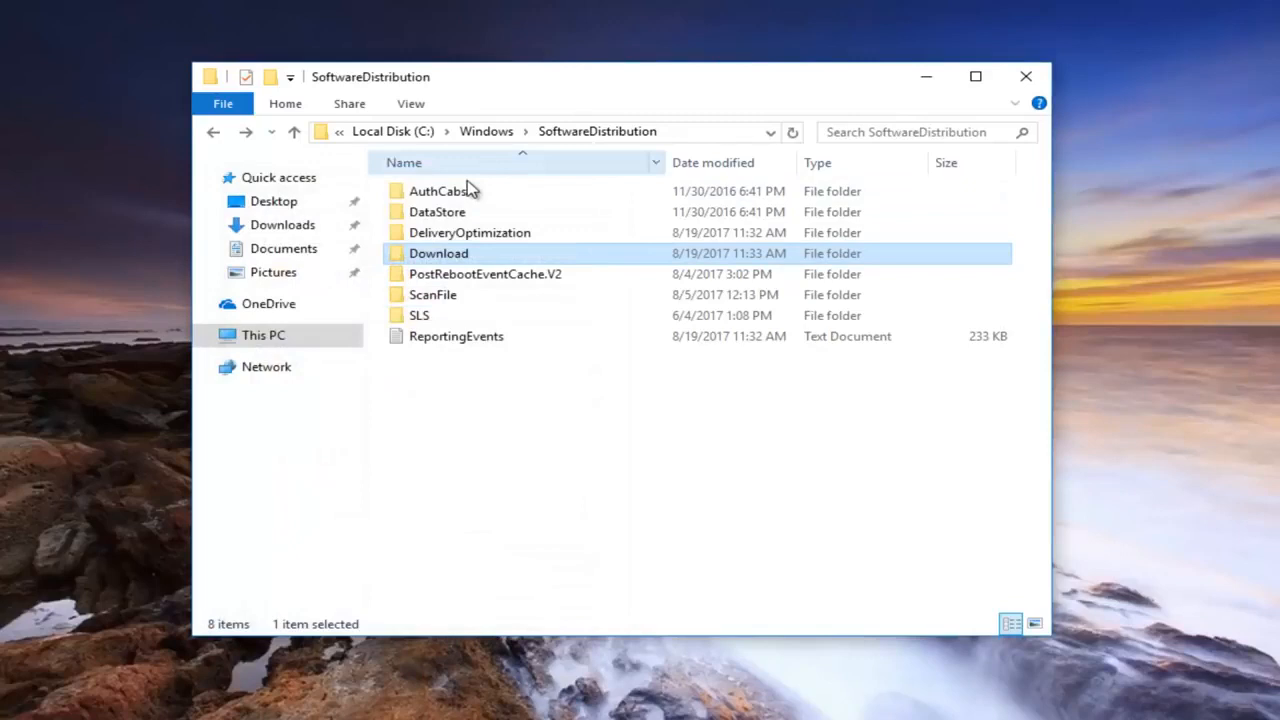
{"action": "double_click", "coordinate": [438, 253]}
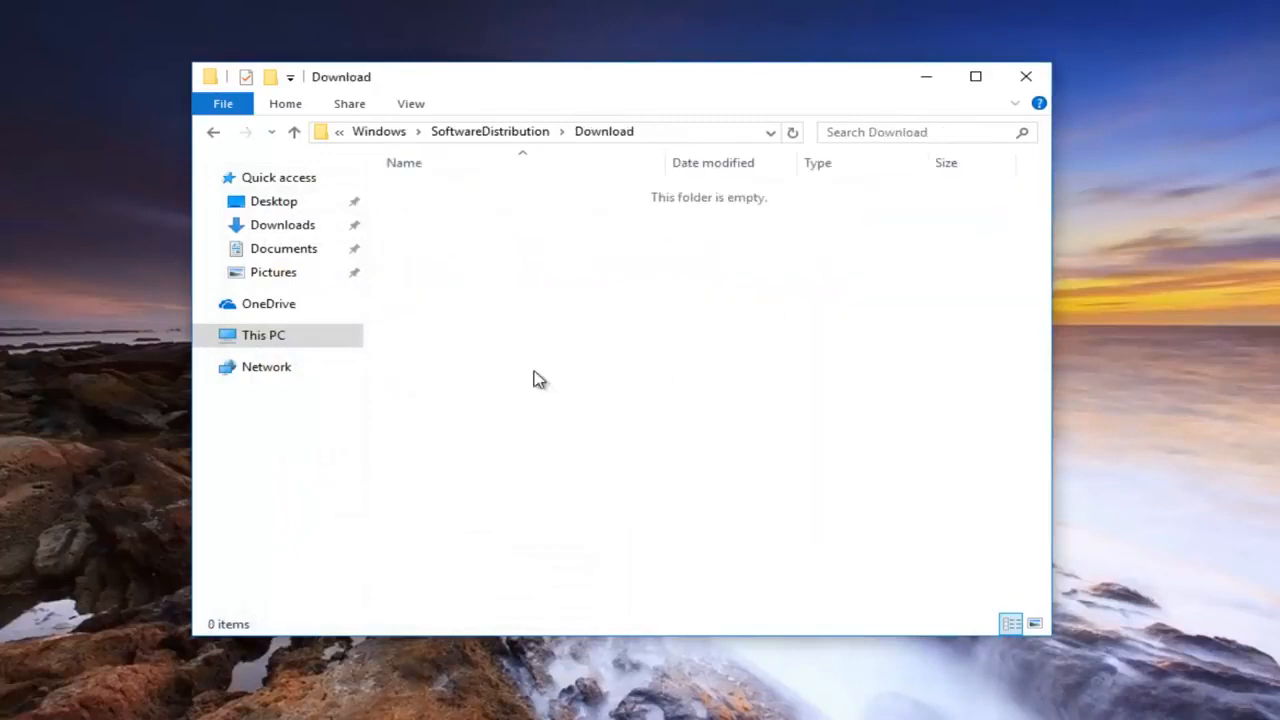
Step: Start the Windows Update service, confirm it is running, then close Services
{"action": "left_click", "coordinate": [1025, 76]}
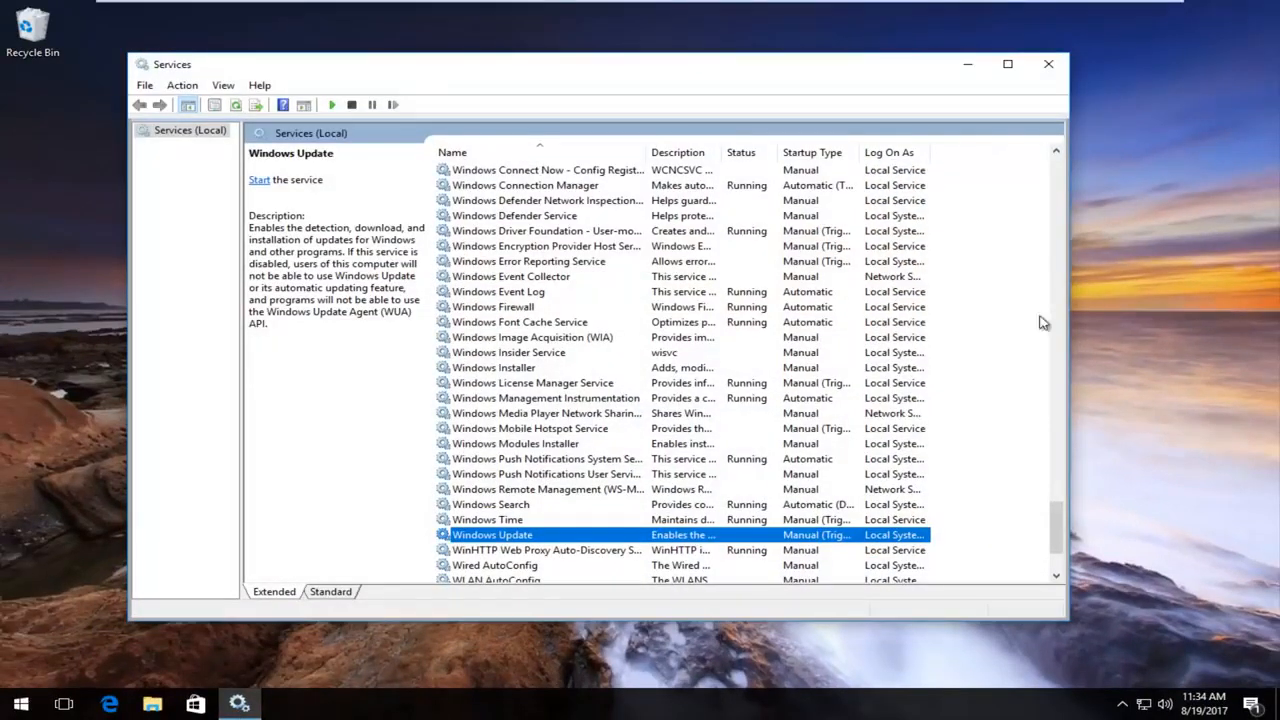
{"action": "scroll", "scroll_direction": "down", "scroll_amount": 3}
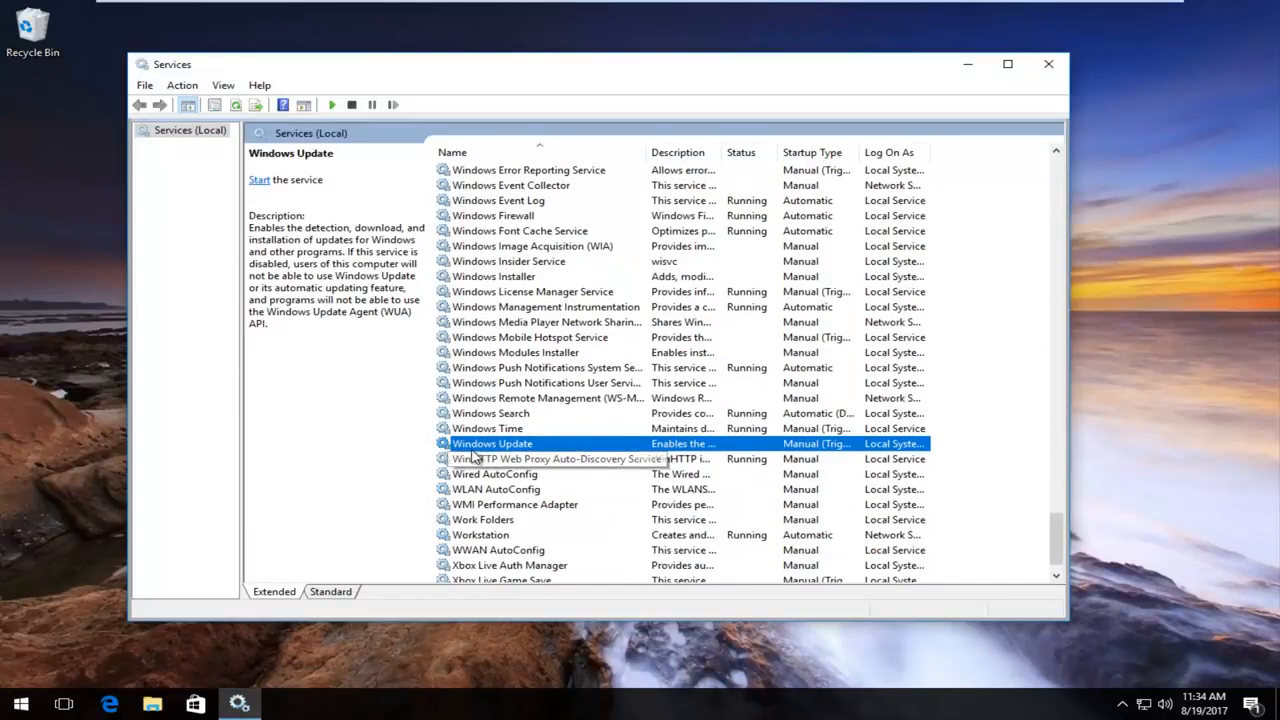
{"action": "mouse_move", "coordinate": [567, 443]}
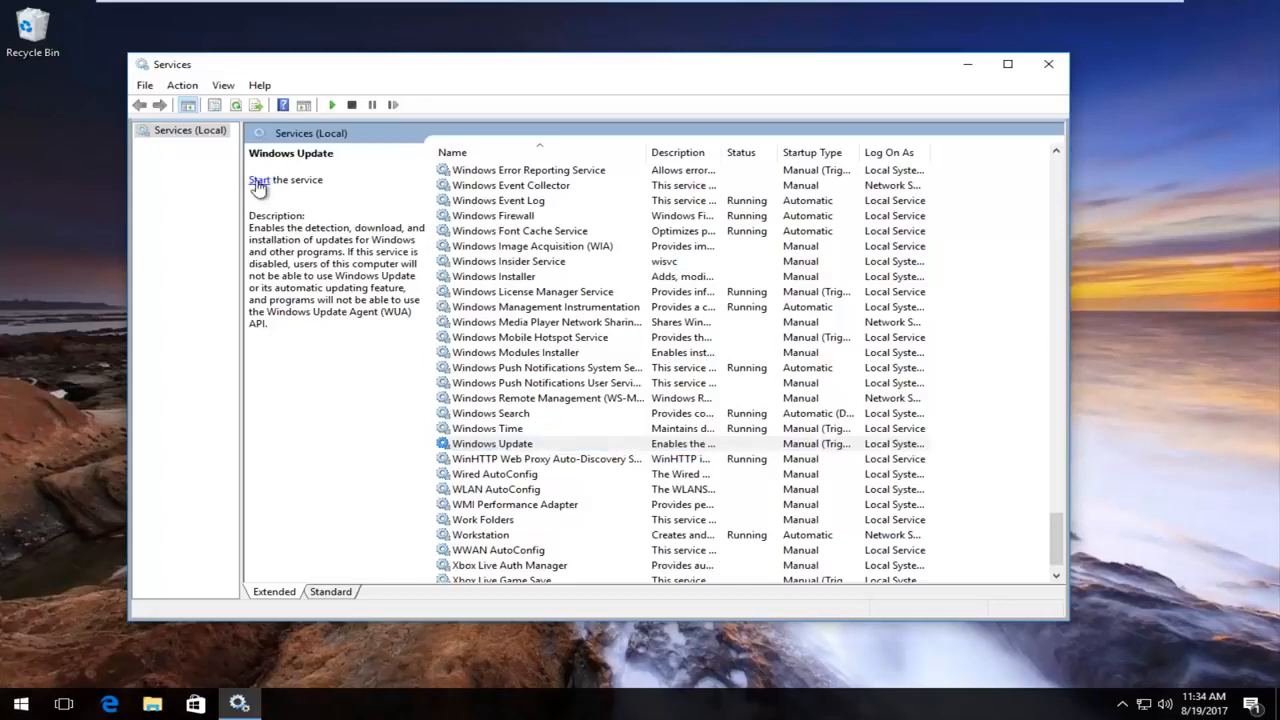
{"action": "left_click", "coordinate": [259, 180]}
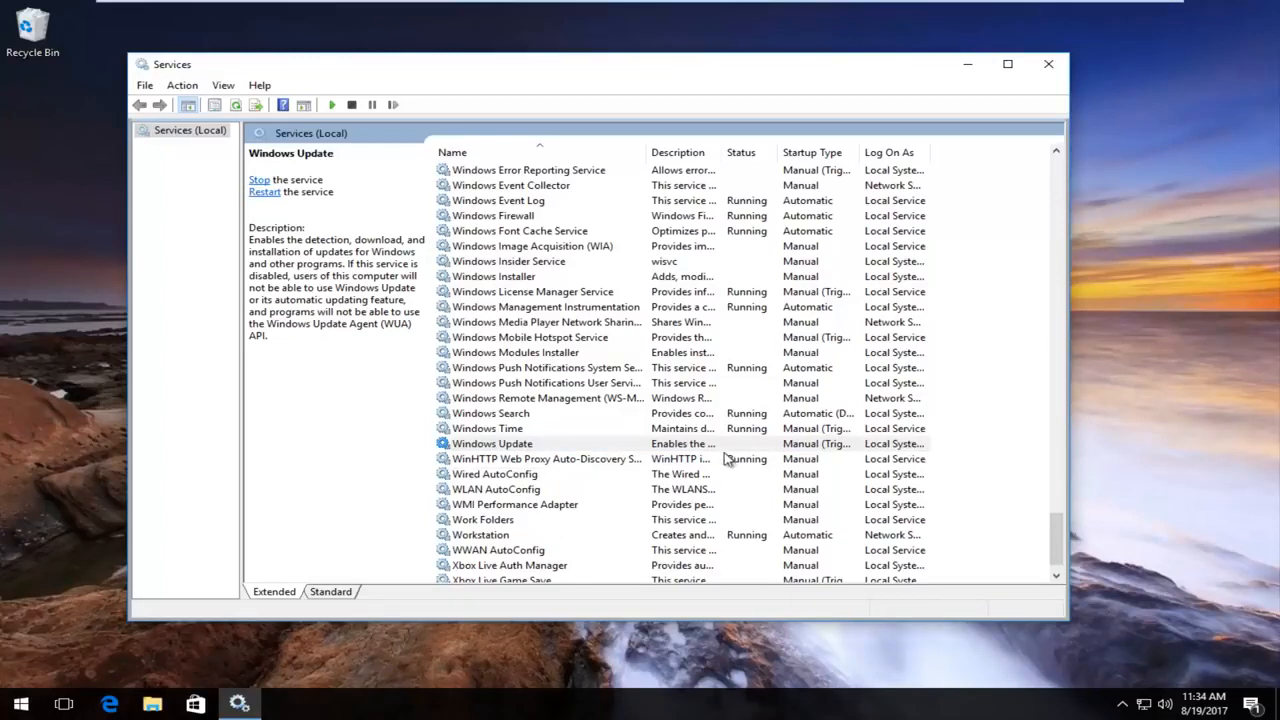
{"action": "double_click", "coordinate": [492, 443]}
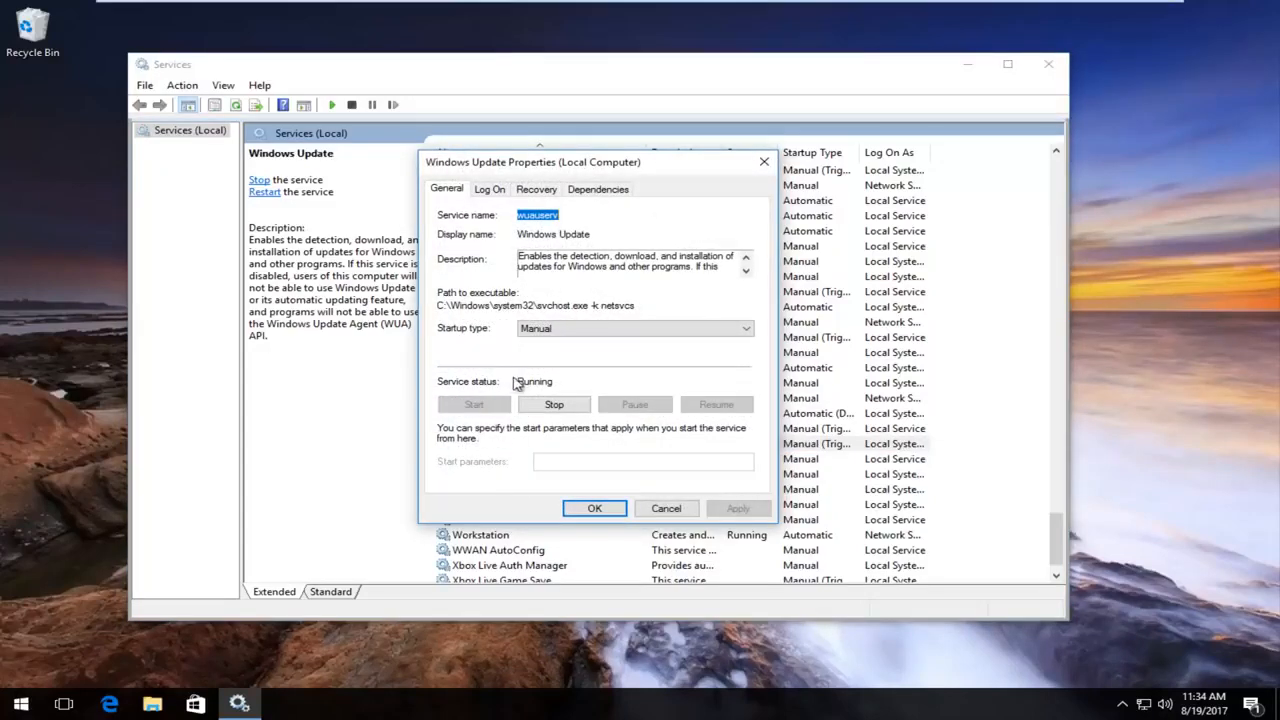
{"action": "left_click", "coordinate": [594, 508]}
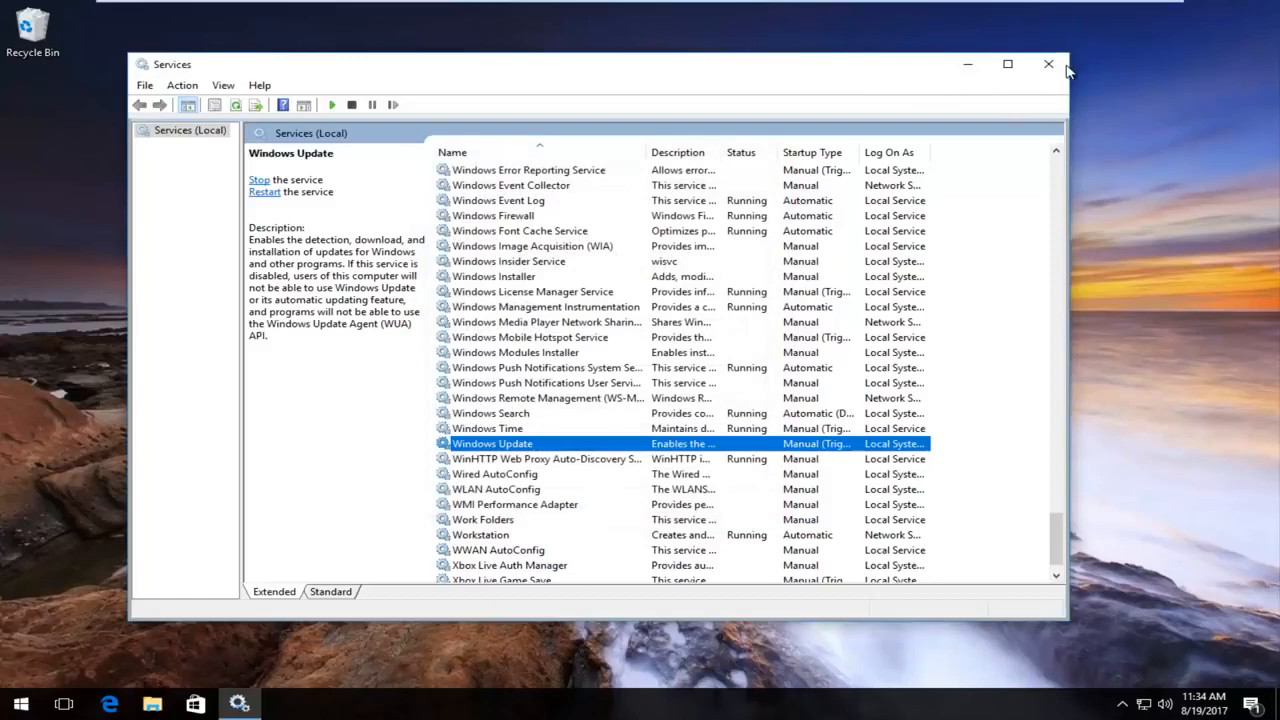
{"action": "left_click", "coordinate": [1048, 64]}
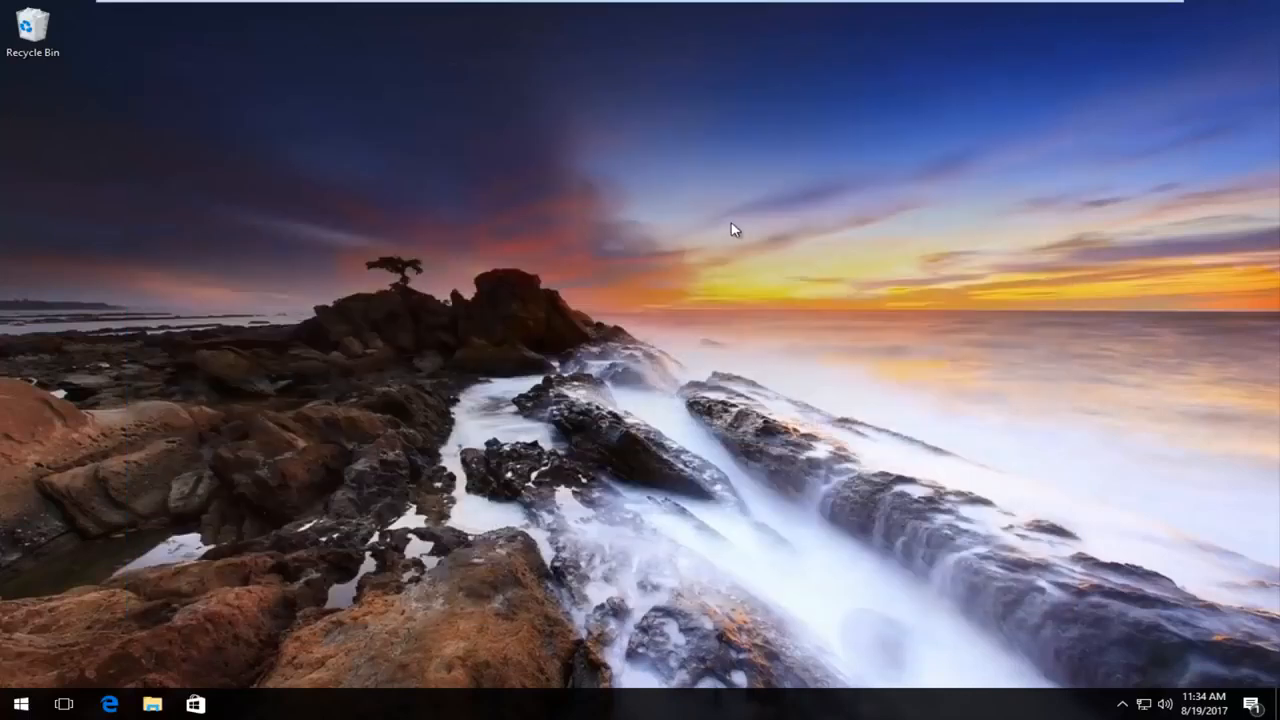